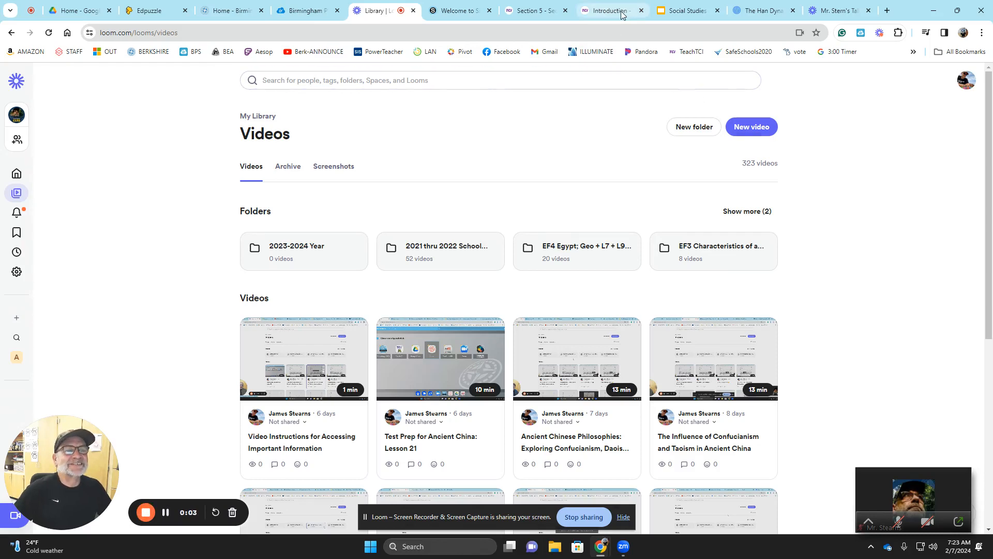
Step: Switch from the Loom library to the Han Dynasty lesson's Introduction page in TCI
left_click(610, 11)
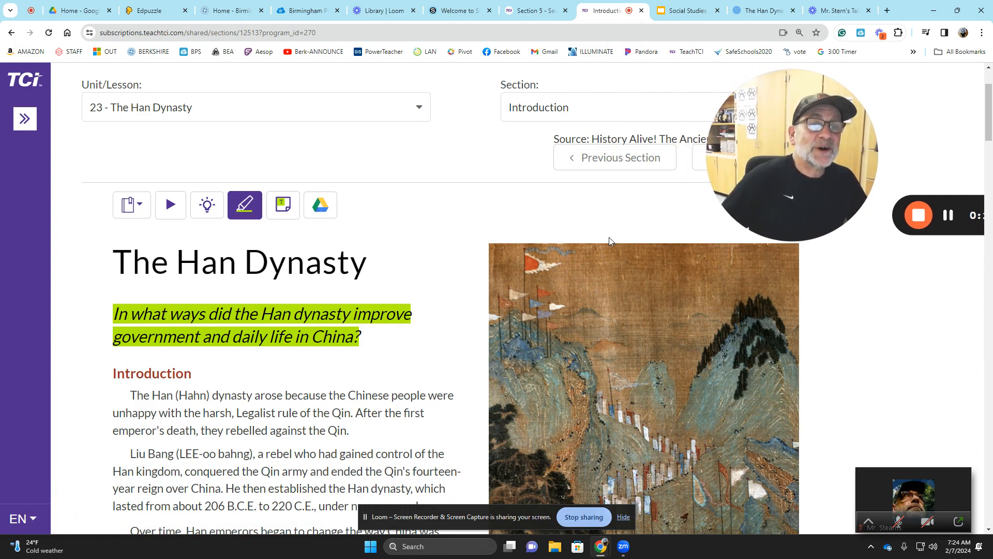
Step: Expand the Section dropdown listing Introduction, Sections 1–7, Summary and Explore
left_click(608, 107)
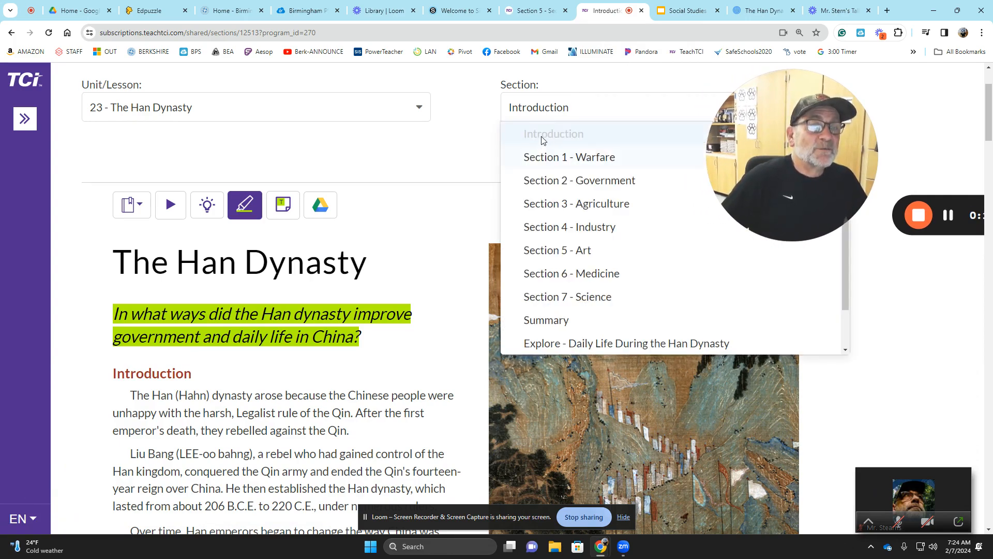
mouse_move(543, 220)
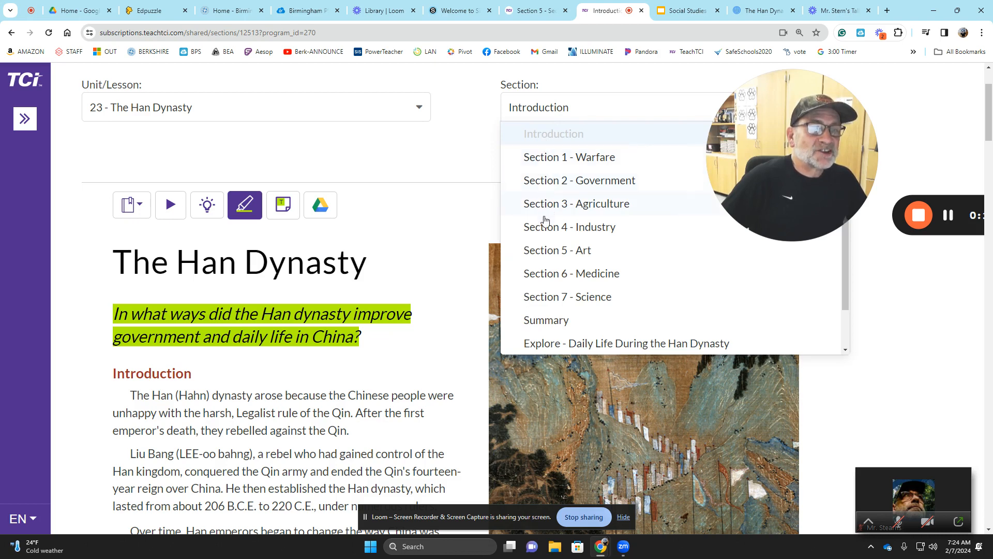
mouse_move(542, 303)
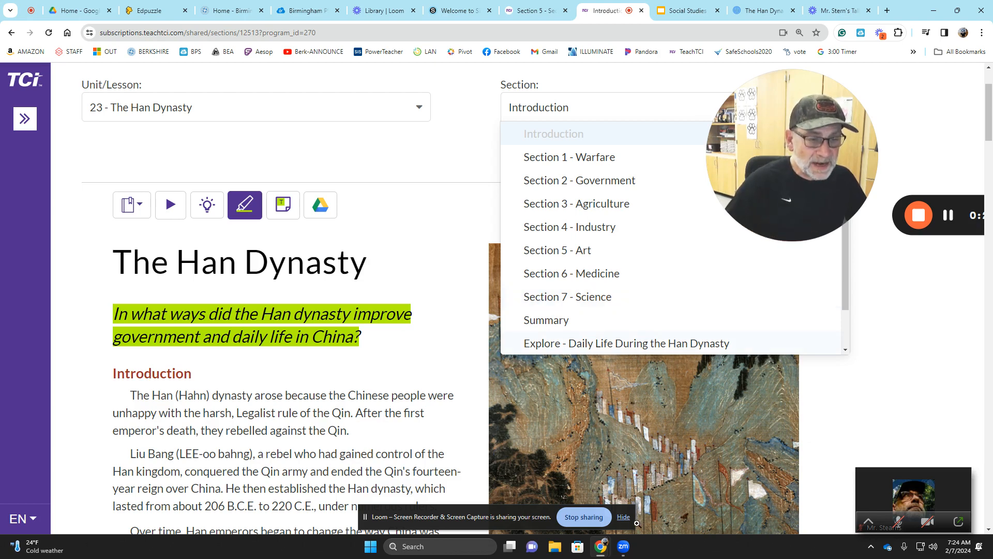
left_click(552, 133)
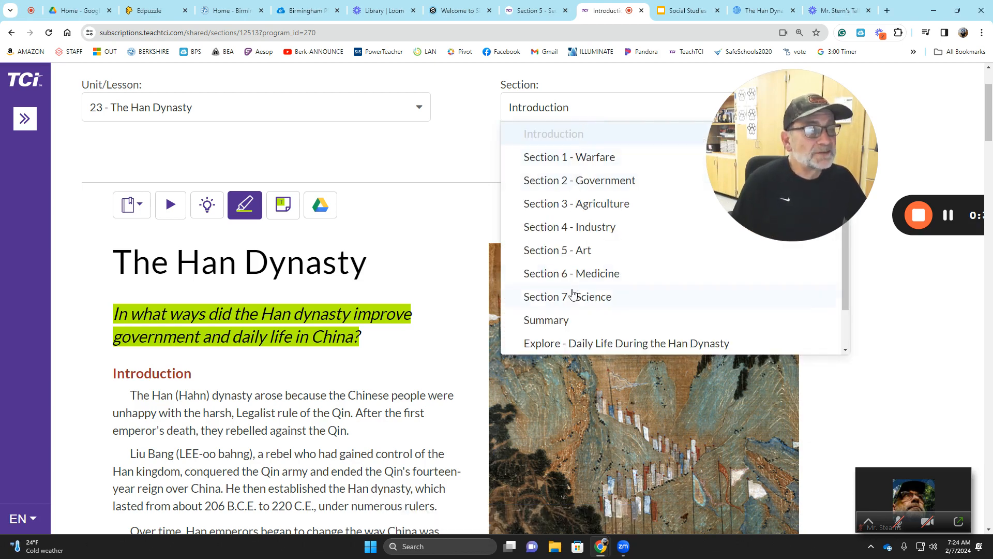
mouse_move(559, 319)
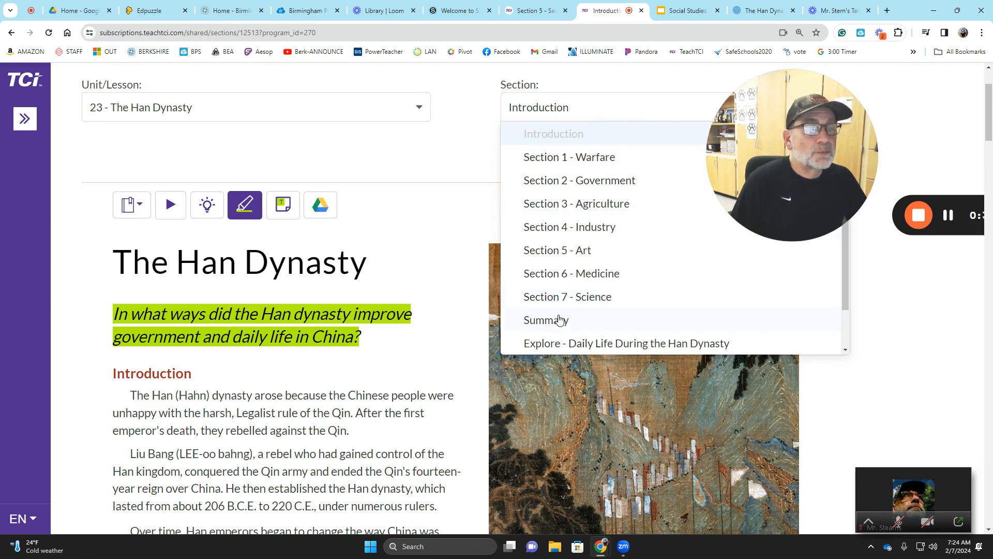
mouse_move(558, 322)
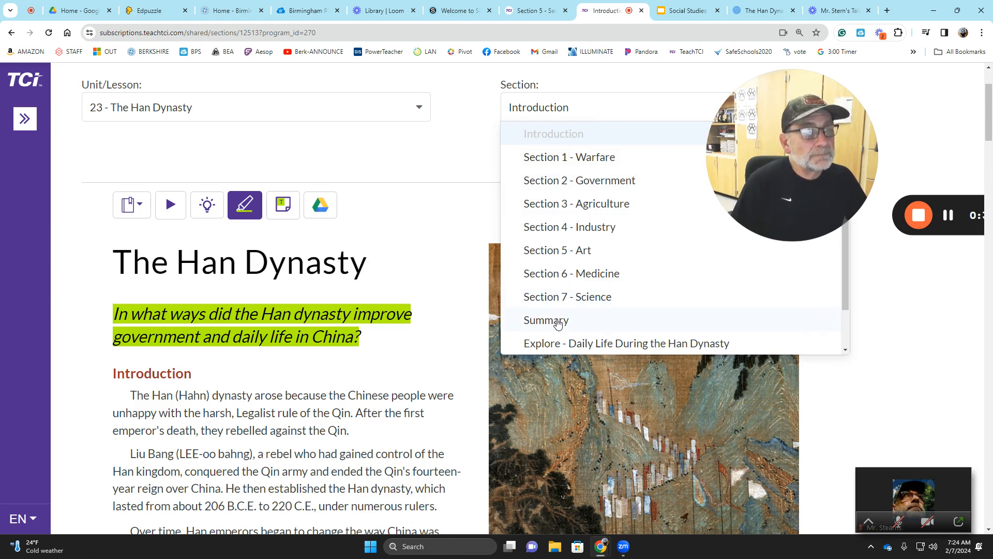
mouse_move(586, 173)
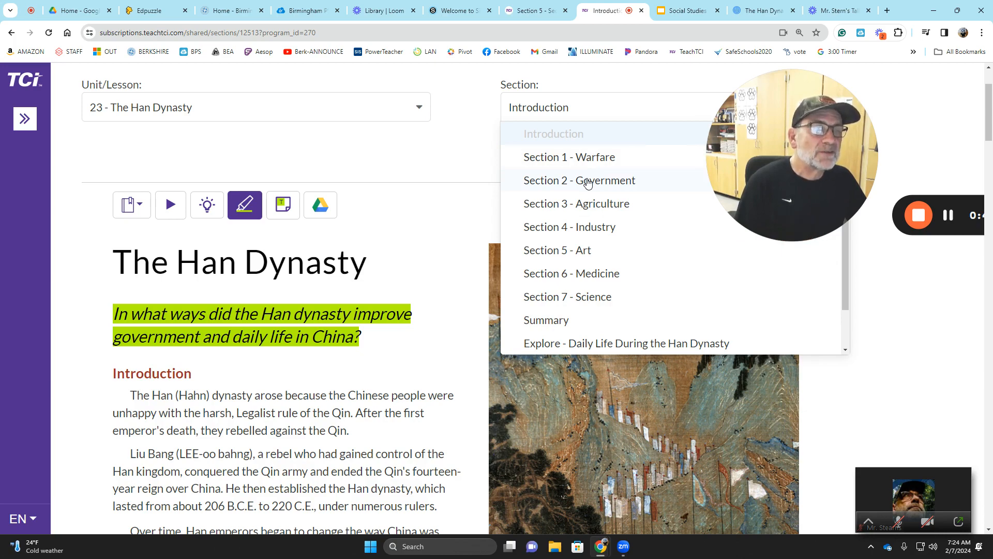
Step: Load Section 2 – Government and scroll through its highlighted reading text
left_click(578, 180)
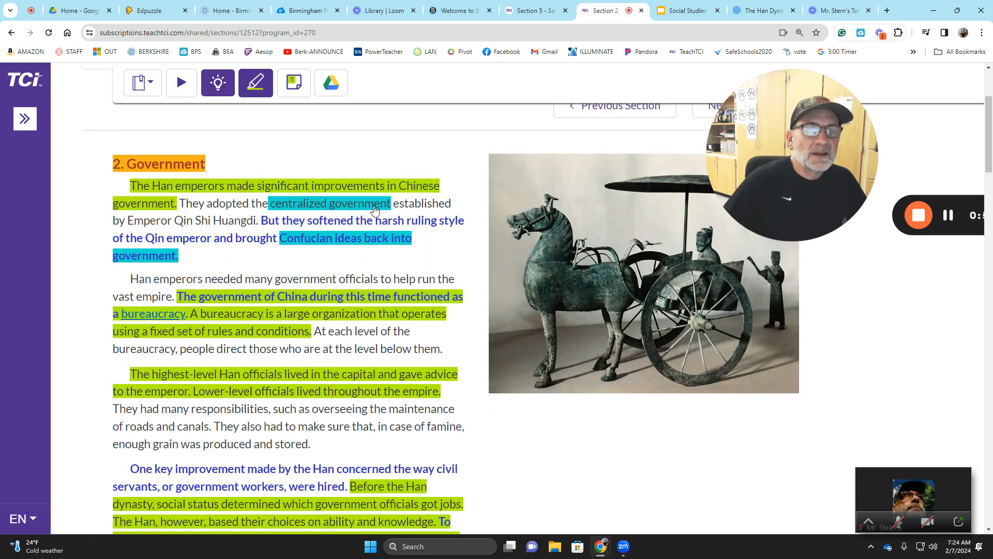
mouse_move(328, 258)
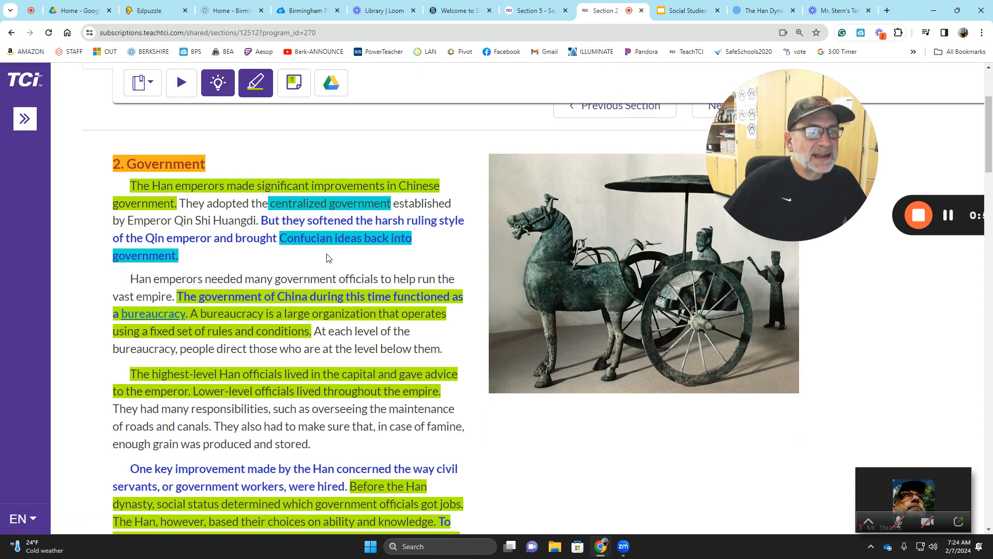
mouse_move(302, 224)
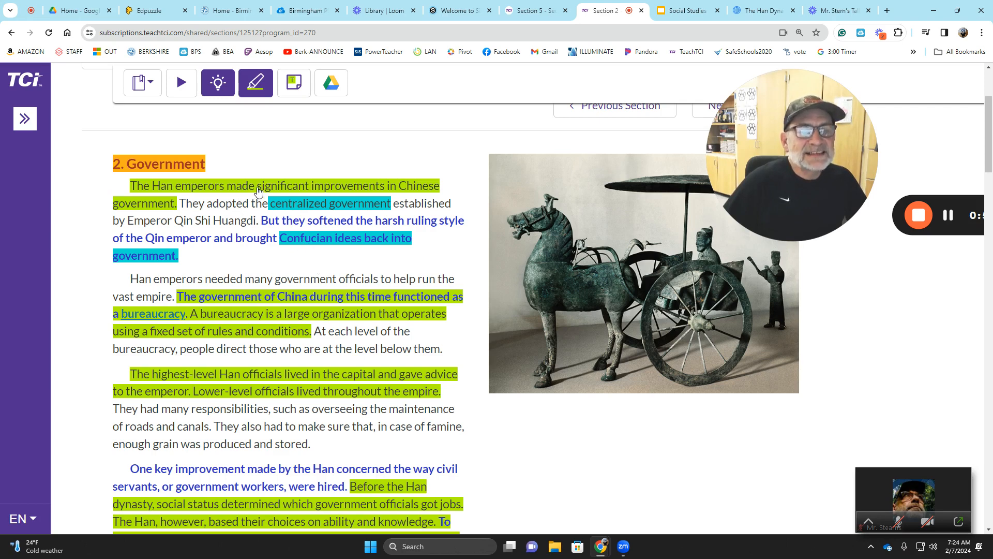
mouse_move(340, 213)
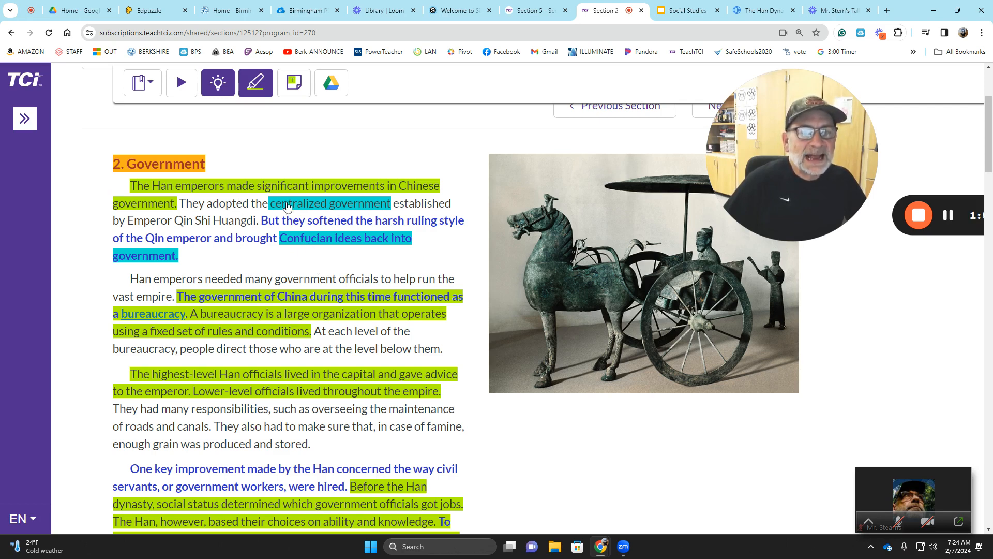
mouse_move(314, 242)
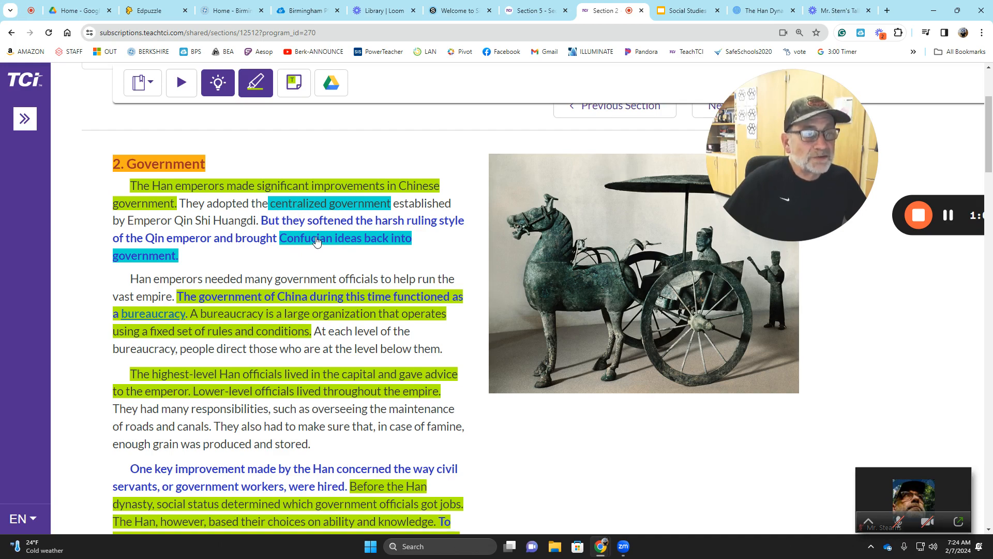
scroll("up", 3)
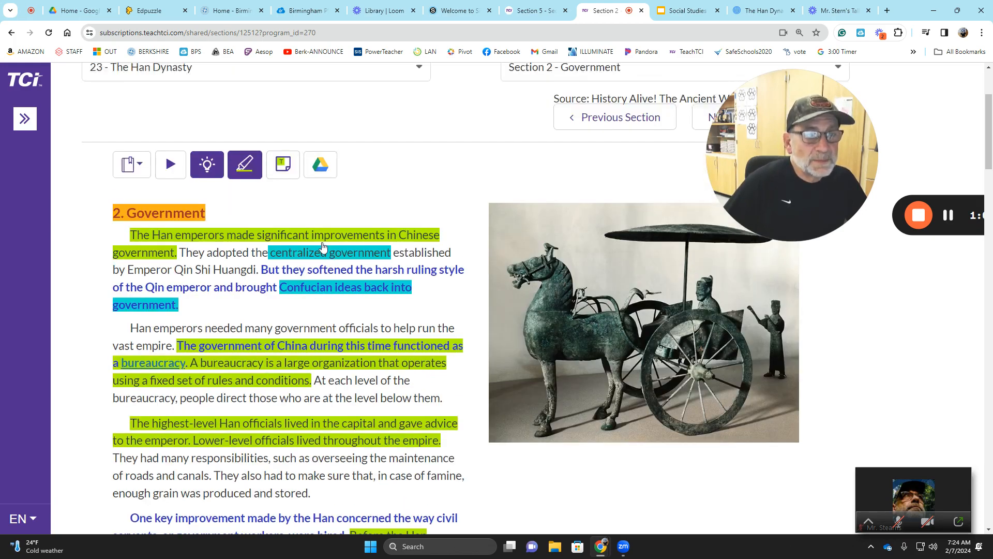
scroll("up", 3)
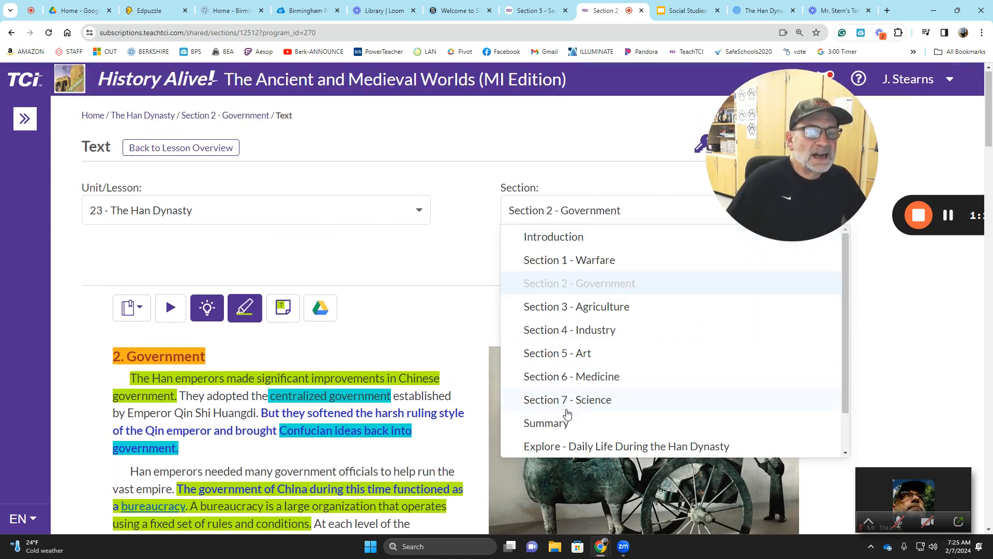
Step: Load the Summary section and scroll down through the lesson summary text
left_click(547, 423)
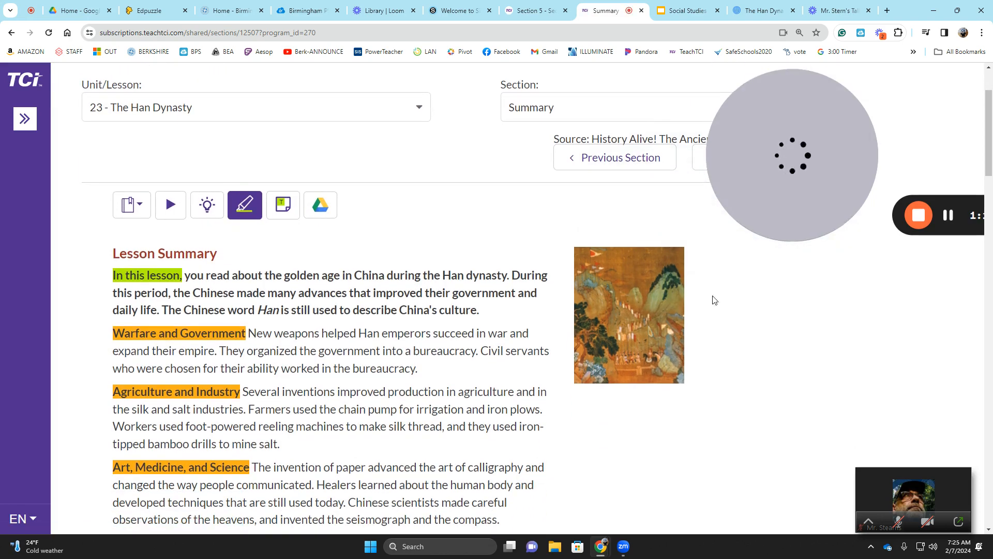
scroll("down", 3)
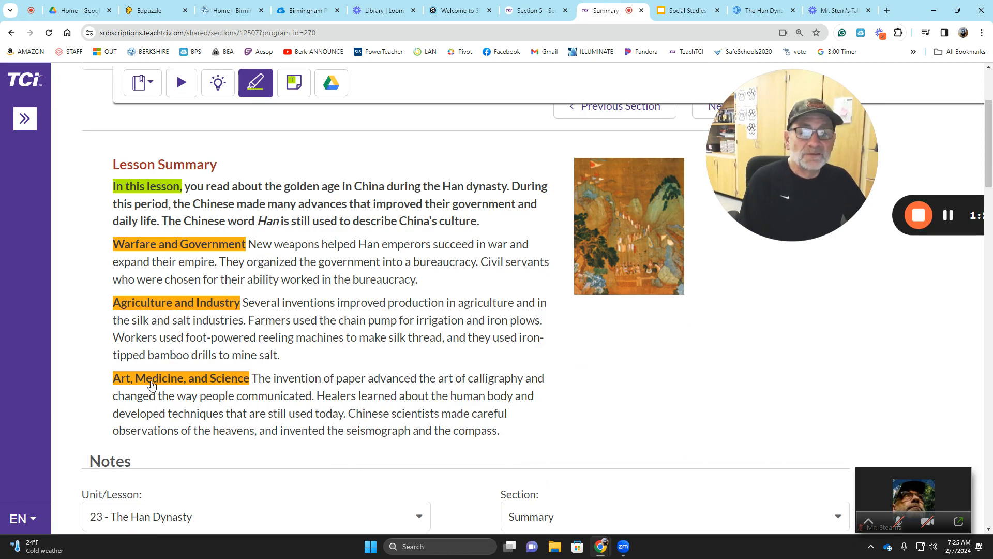
mouse_move(209, 199)
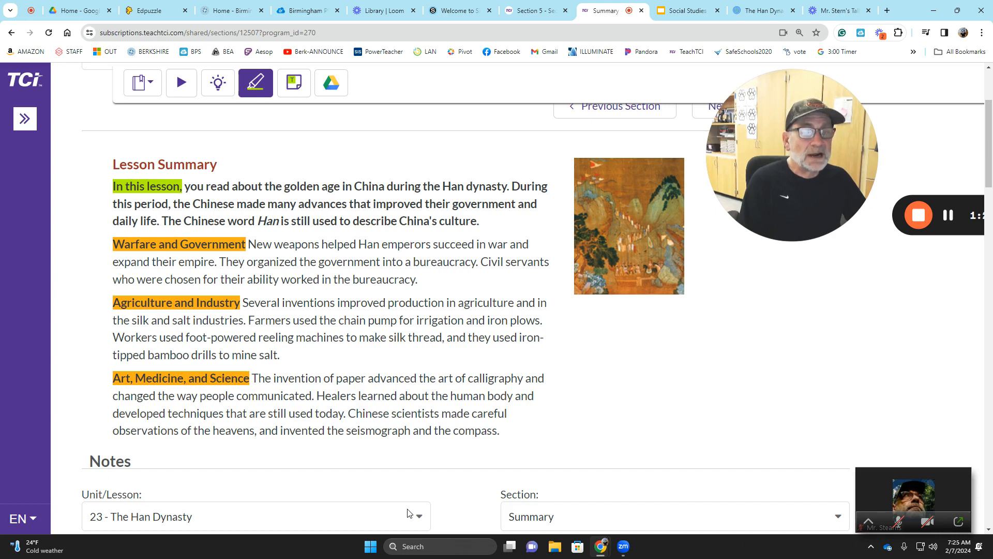
mouse_move(302, 490)
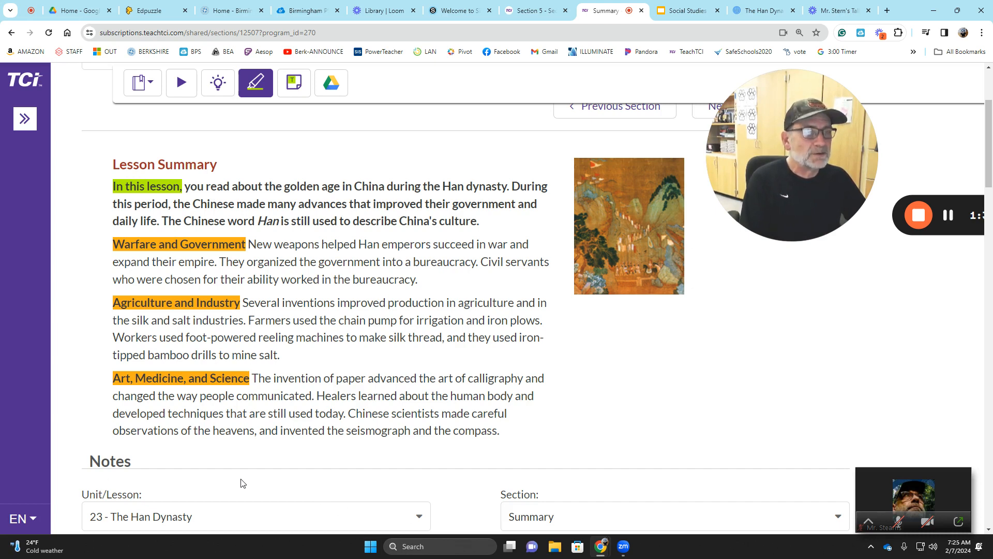
mouse_move(241, 483)
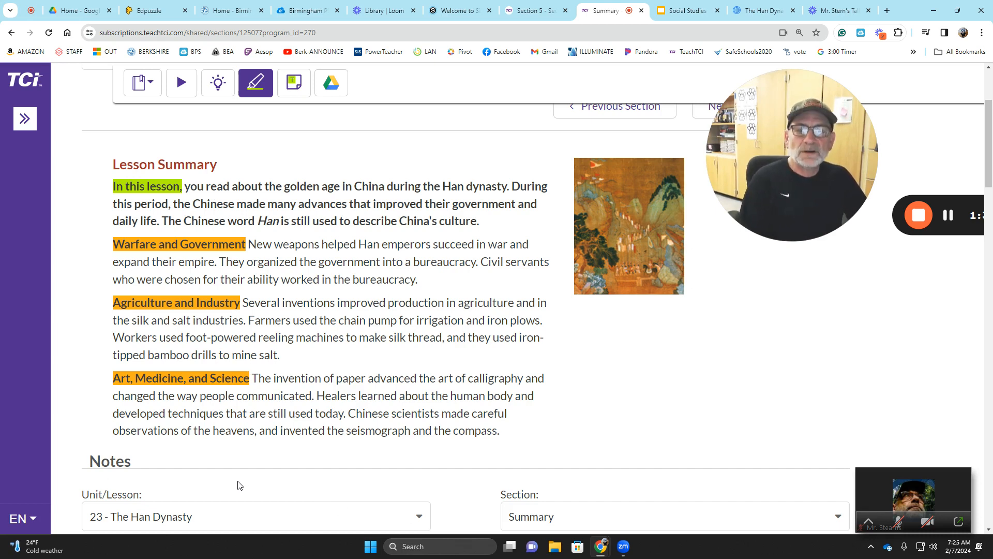
mouse_move(254, 470)
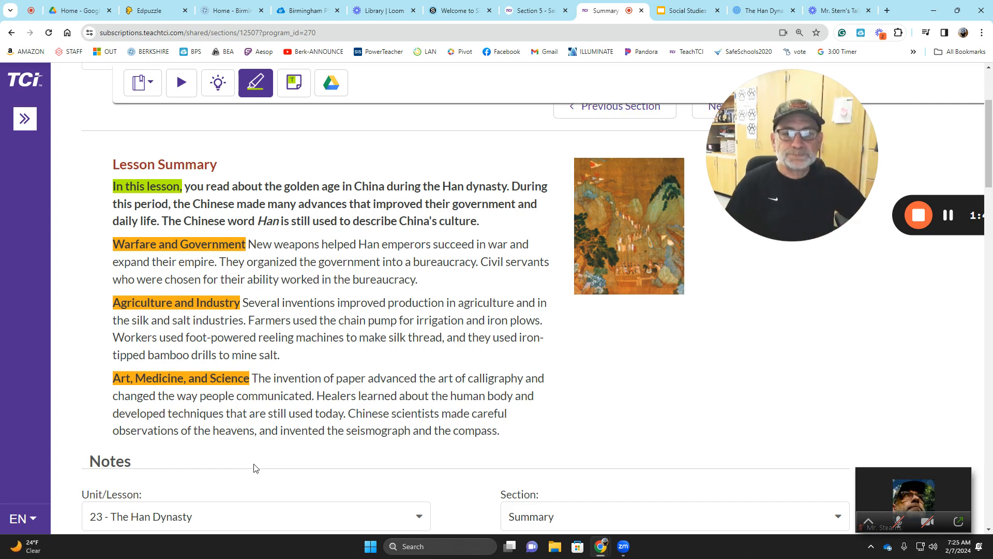
mouse_move(262, 420)
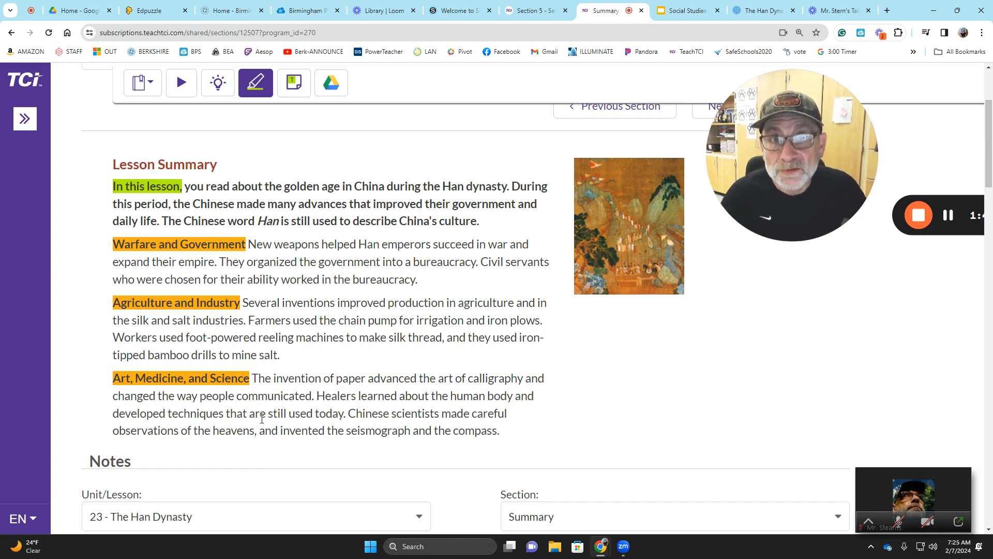
mouse_move(252, 427)
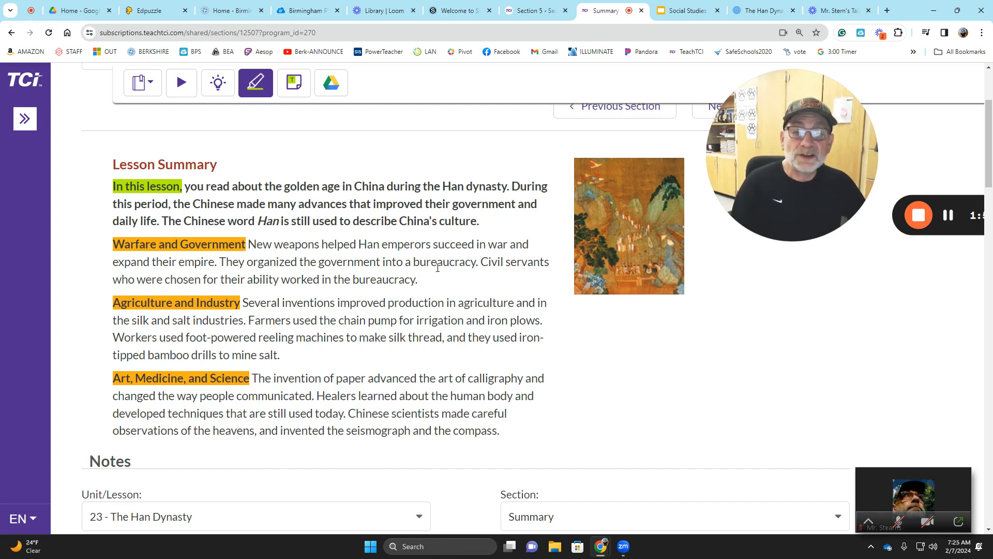
mouse_move(409, 331)
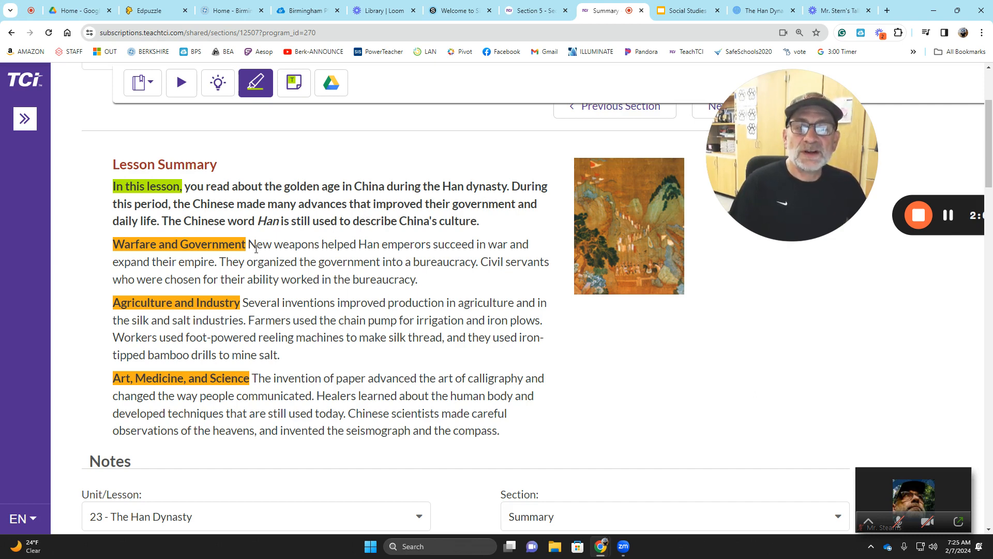
mouse_move(228, 292)
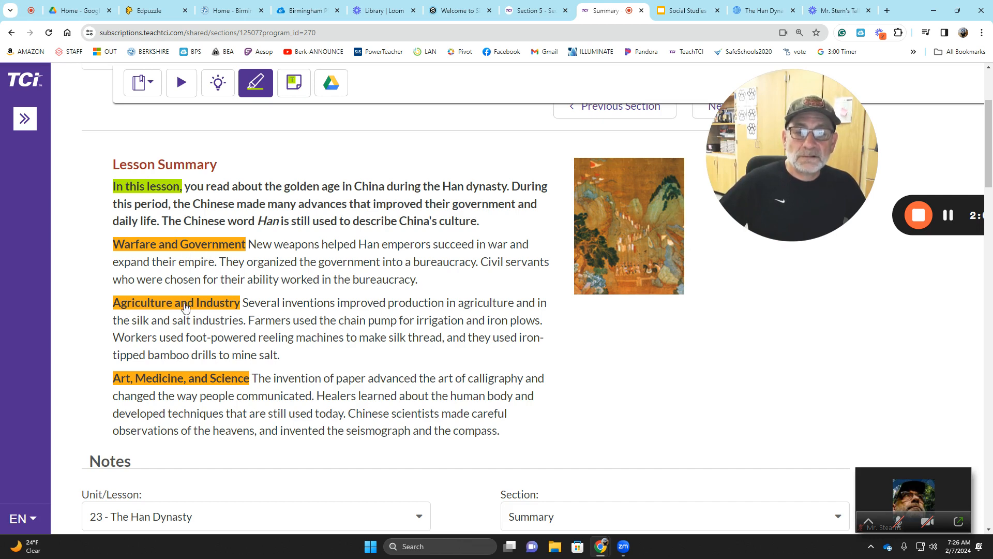
mouse_move(253, 236)
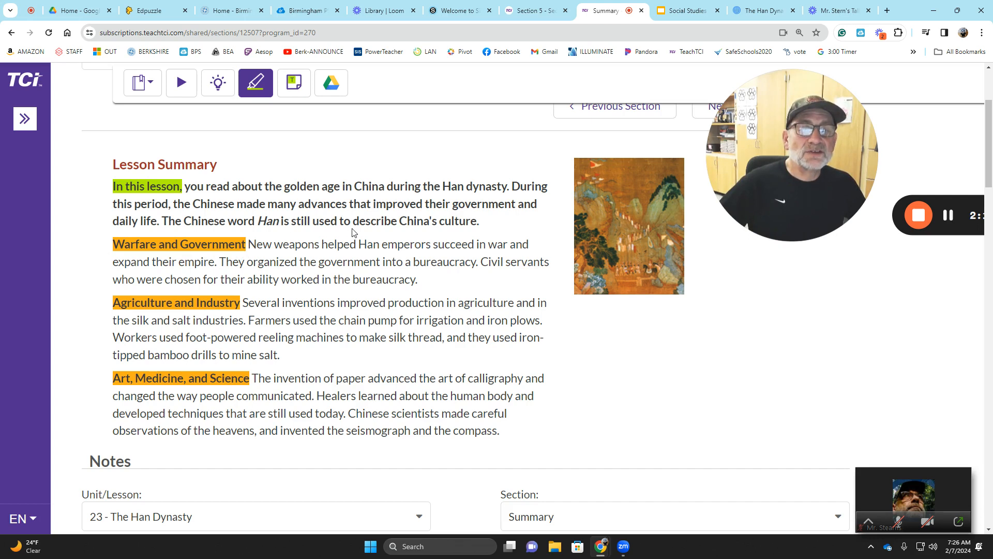
mouse_move(472, 236)
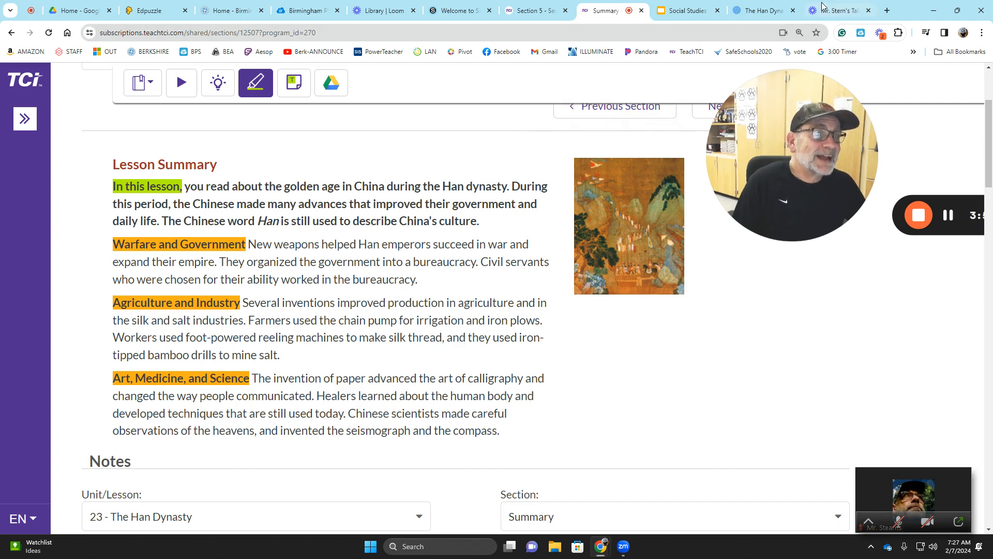
Step: Show the student's Han Dynasty Prezi full screen on its title slide with essential question and objective
left_click(764, 10)
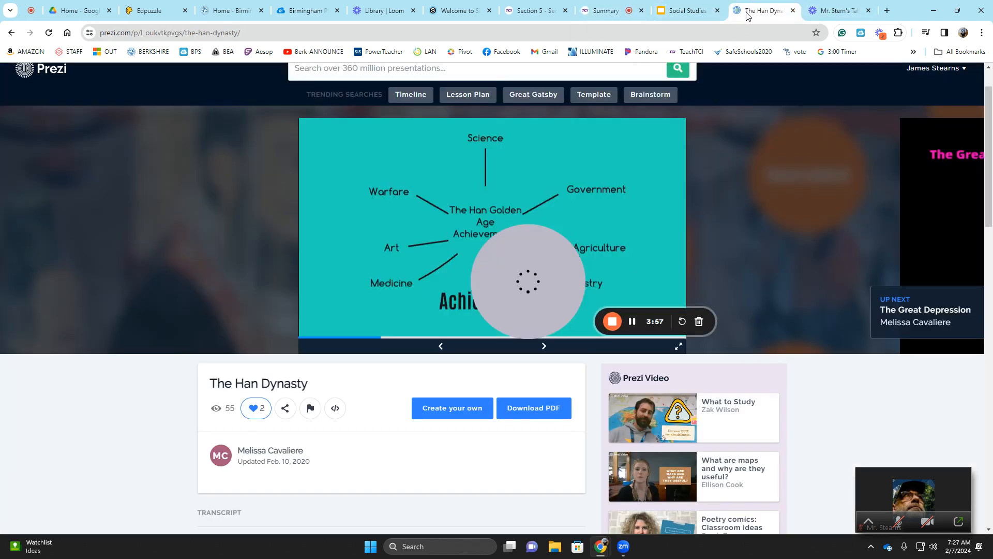
left_click(677, 346)
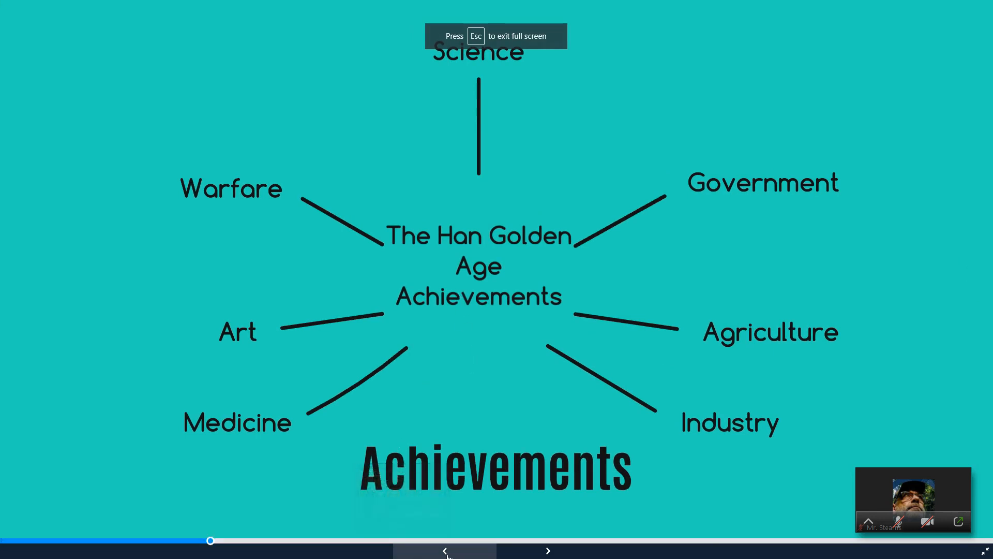
left_click(546, 550)
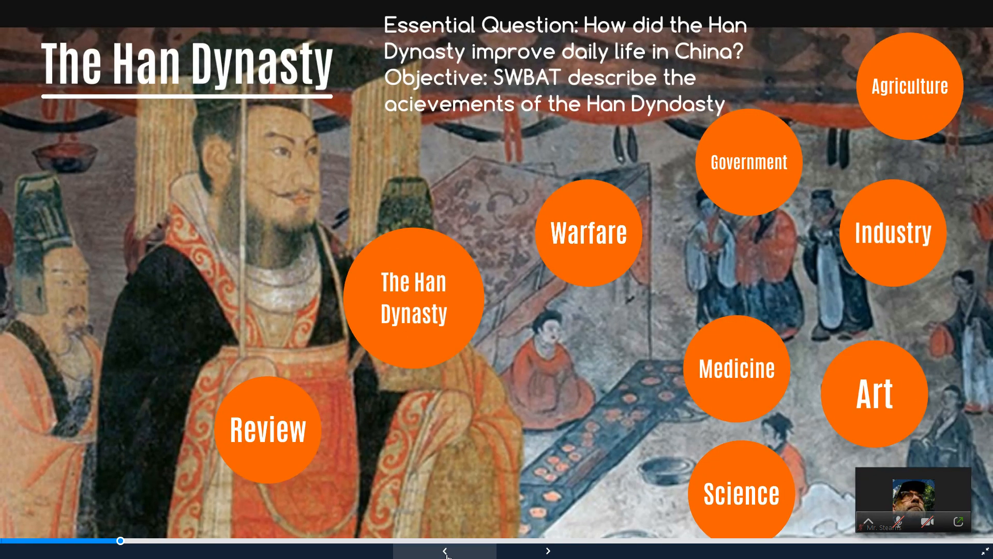
mouse_move(960, 527)
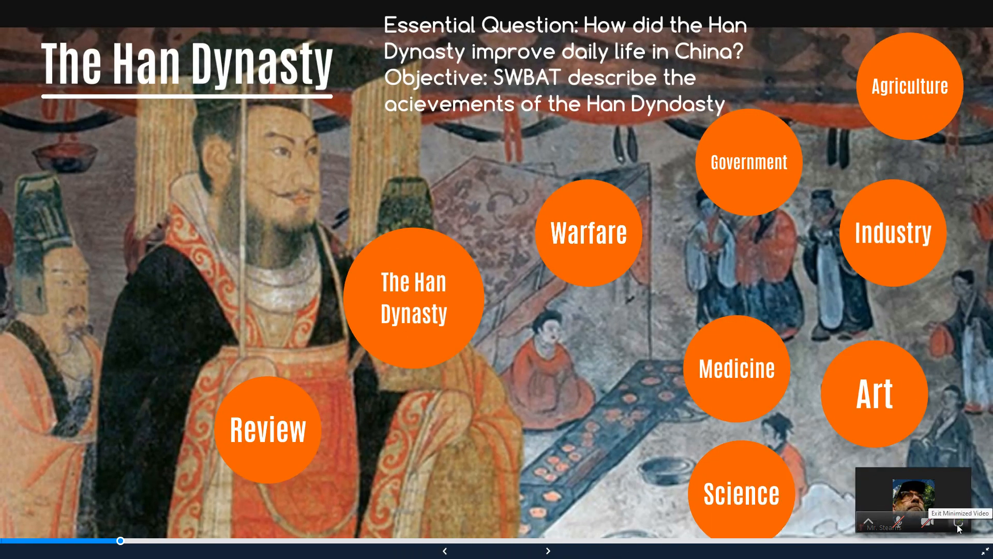
left_click(958, 528)
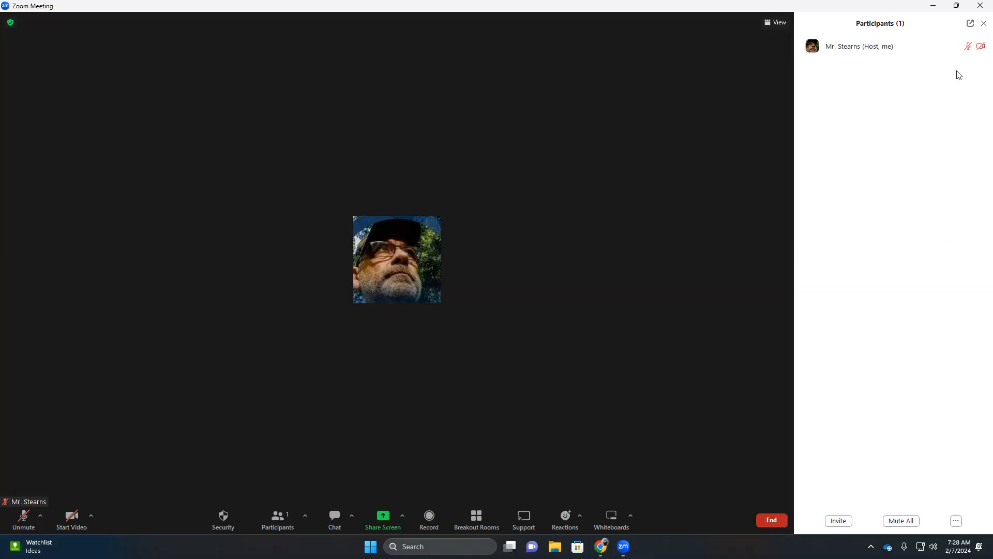
left_click(771, 520)
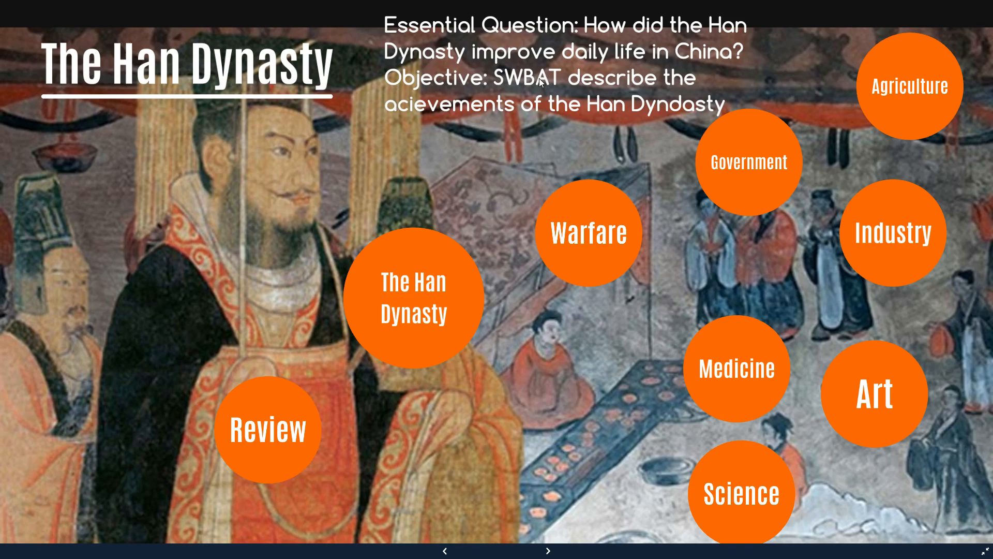
mouse_move(969, 388)
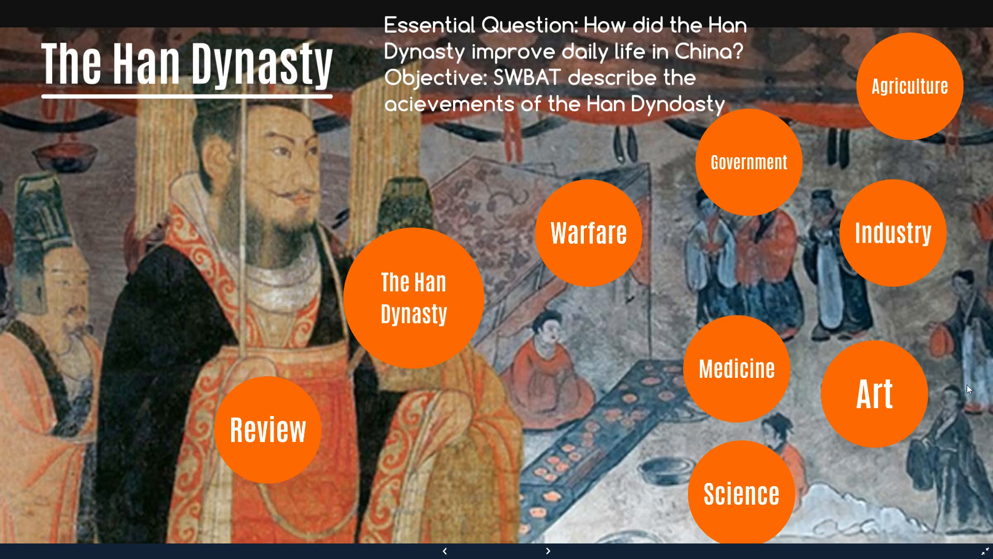
mouse_move(516, 253)
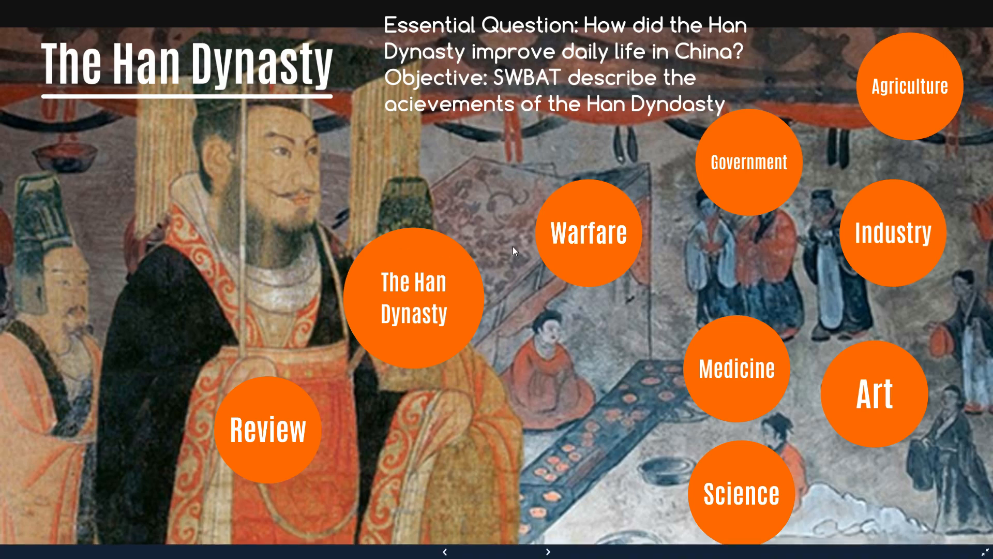
mouse_move(492, 219)
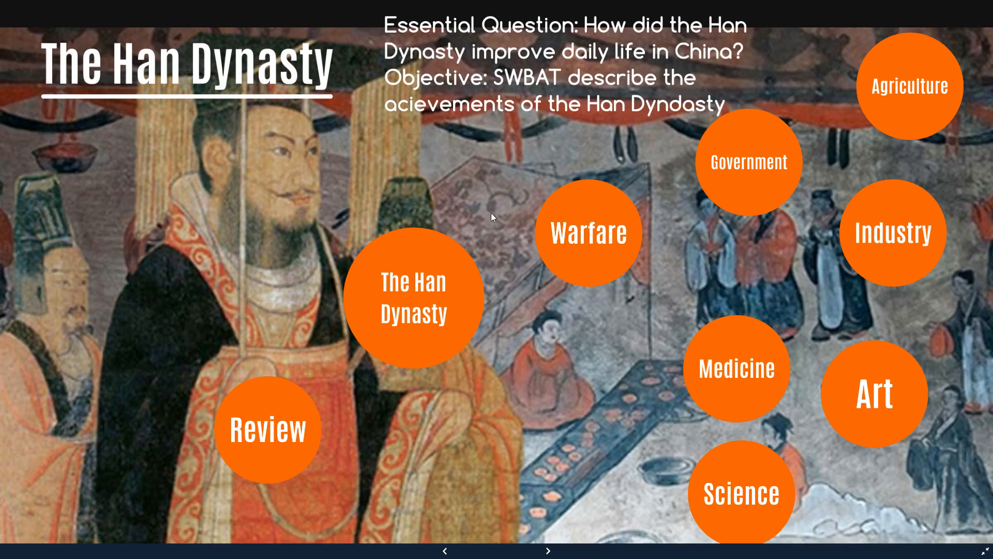
mouse_move(374, 152)
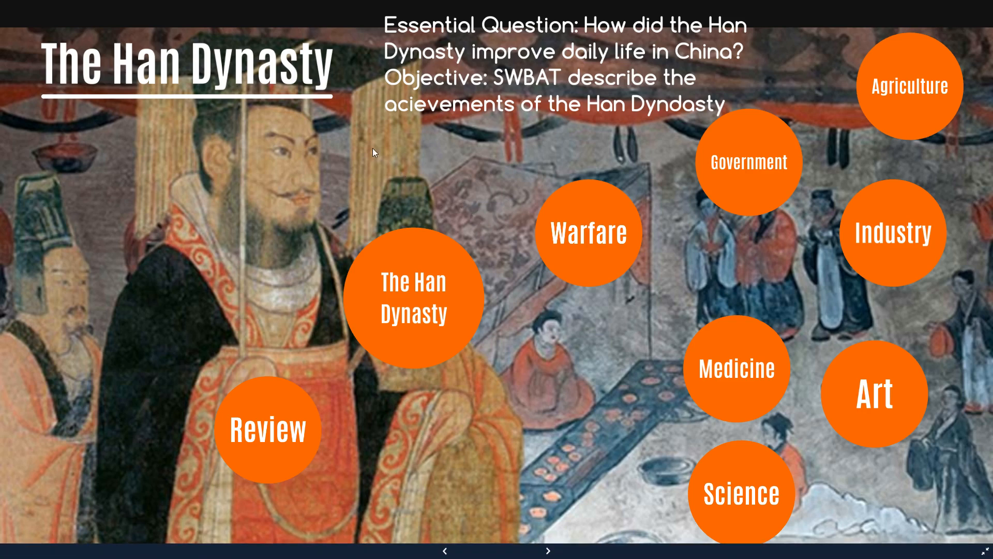
mouse_move(179, 209)
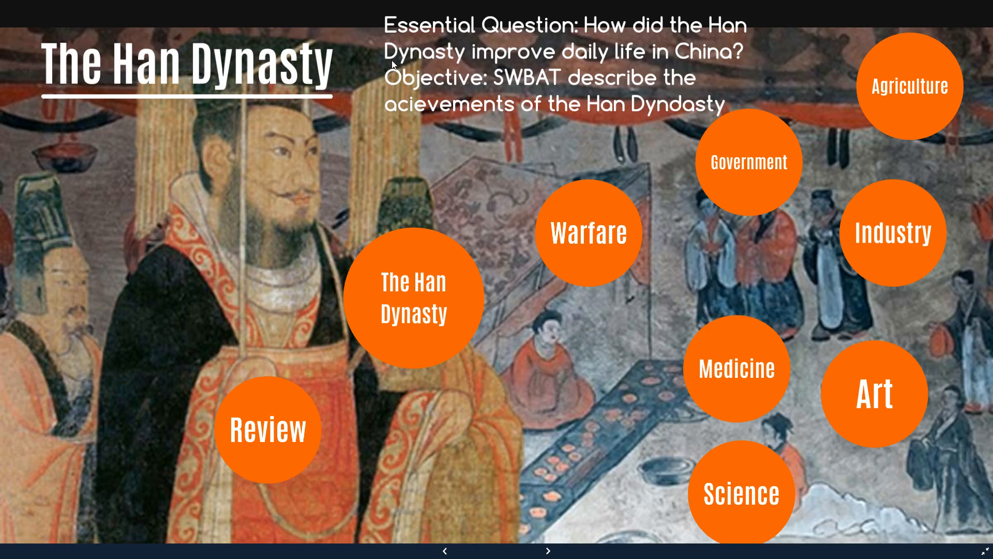
mouse_move(378, 346)
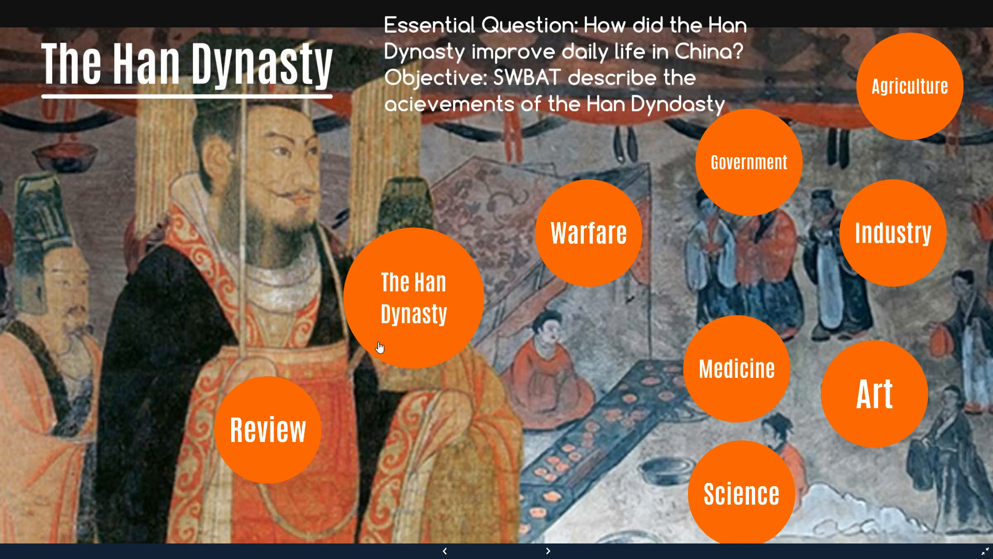
mouse_move(251, 438)
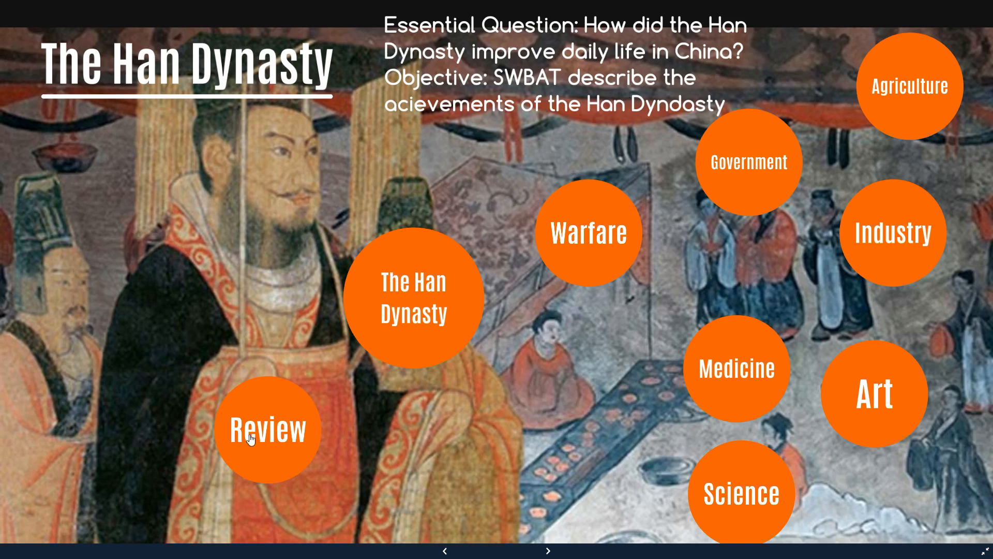
mouse_move(394, 312)
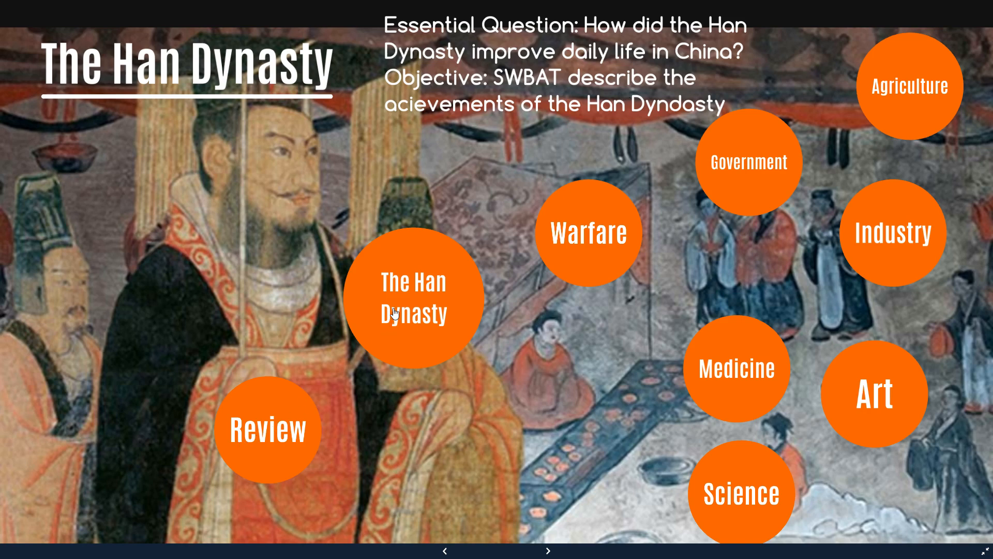
mouse_move(582, 231)
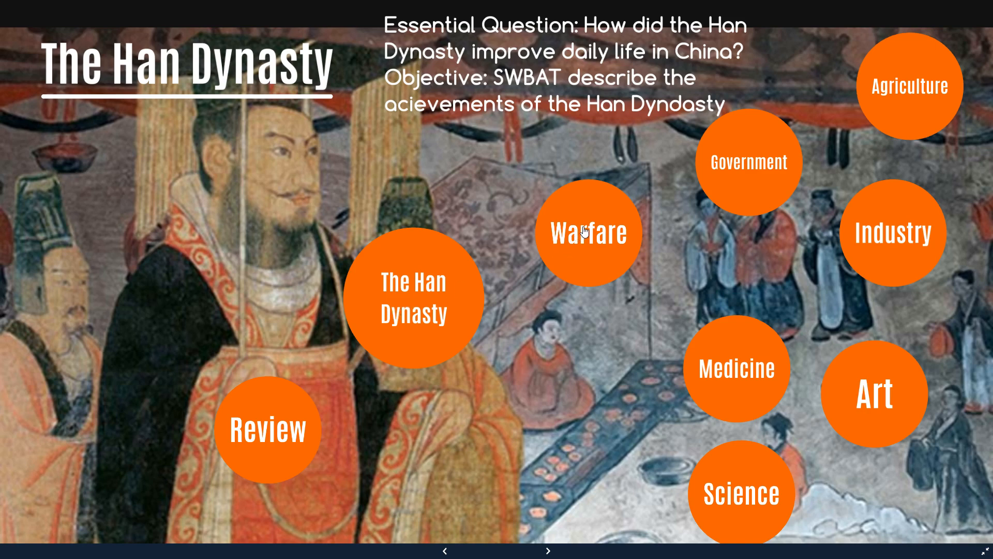
mouse_move(739, 408)
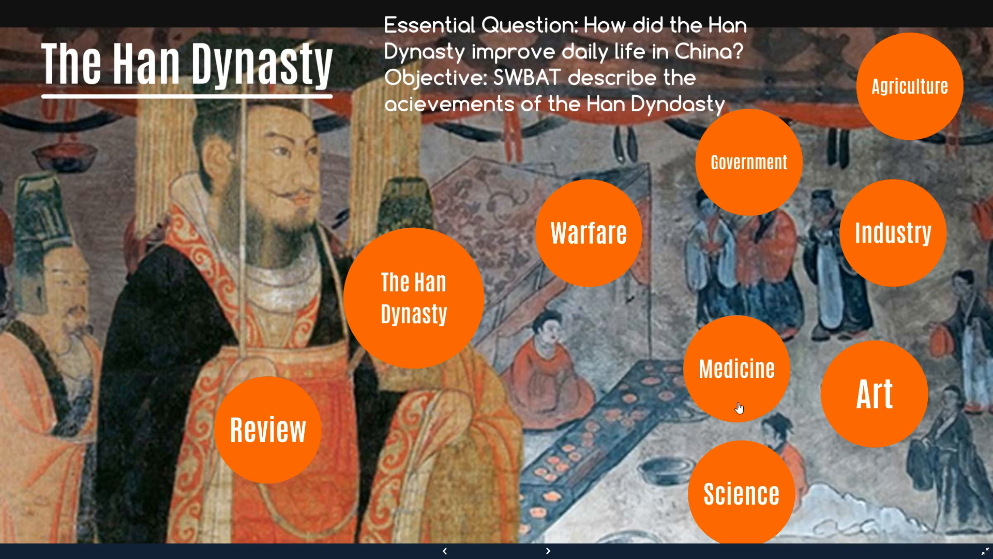
mouse_move(823, 368)
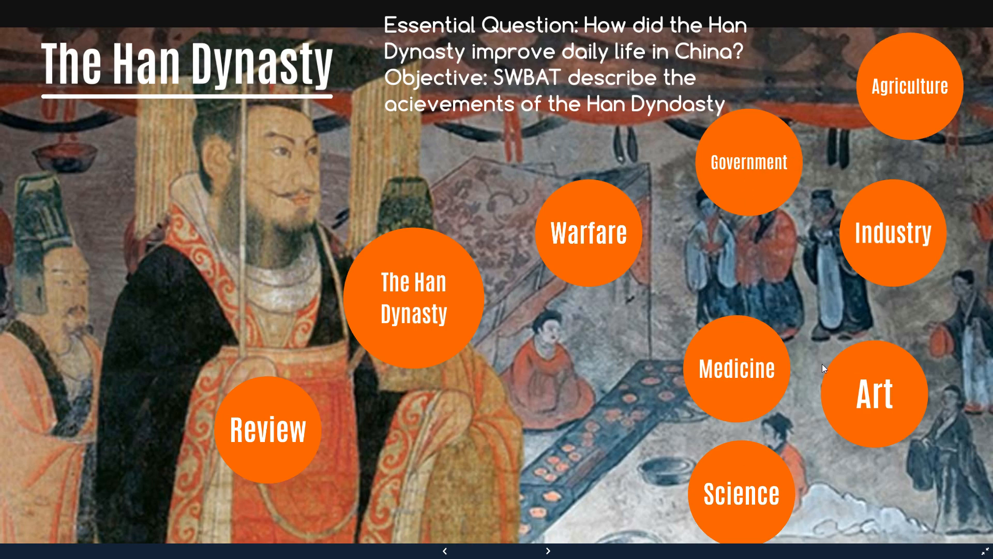
Step: Go into the Industry topic and on to its Wheel and Well slide about salt mines
left_click(891, 233)
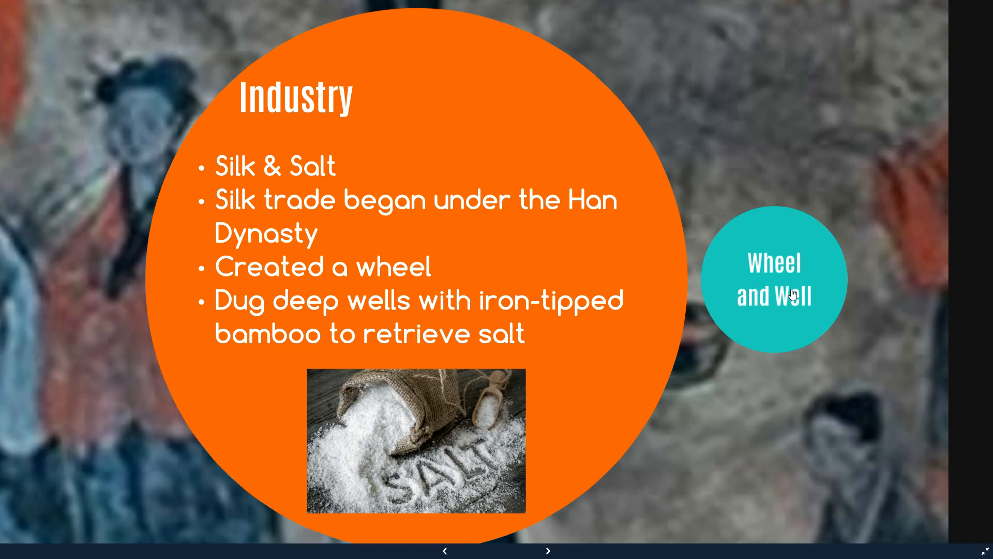
left_click(774, 279)
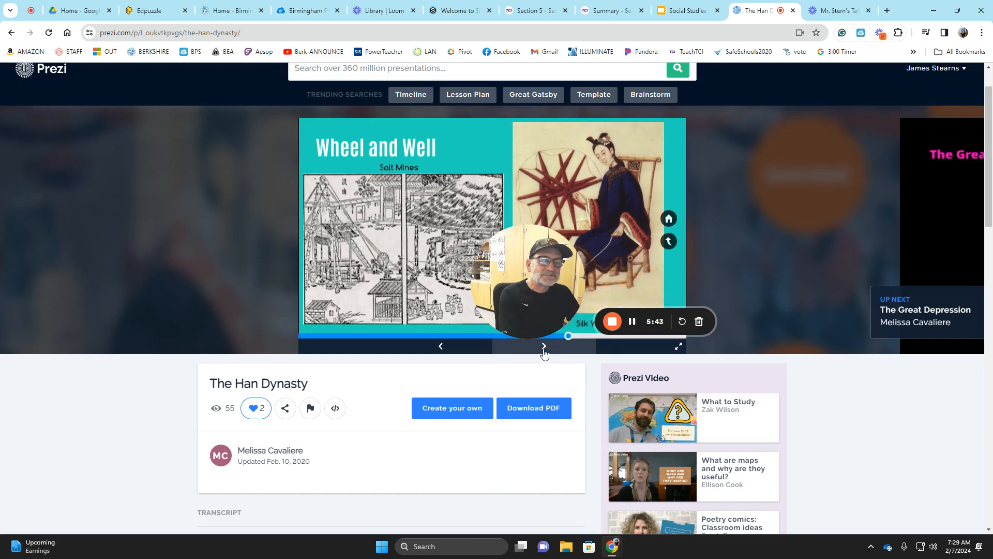
Step: Restore full screen, view the Art slide on paper and calligraphy, then step back to Government
left_click(543, 345)
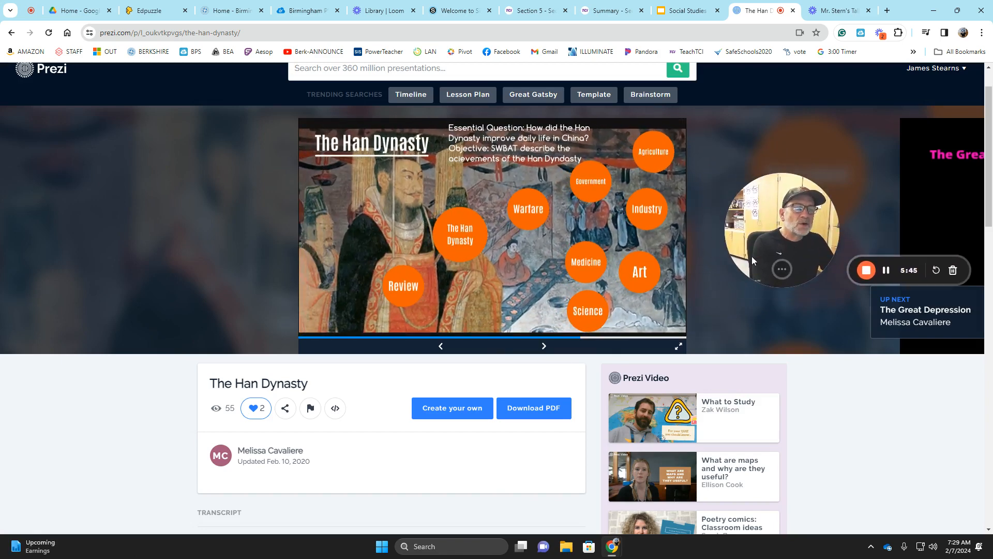
left_click(676, 345)
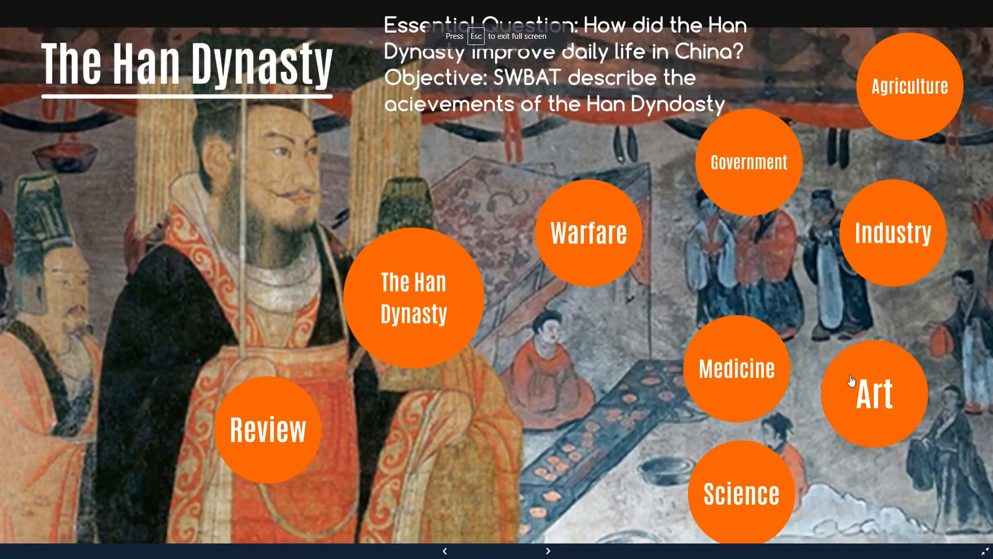
mouse_move(890, 377)
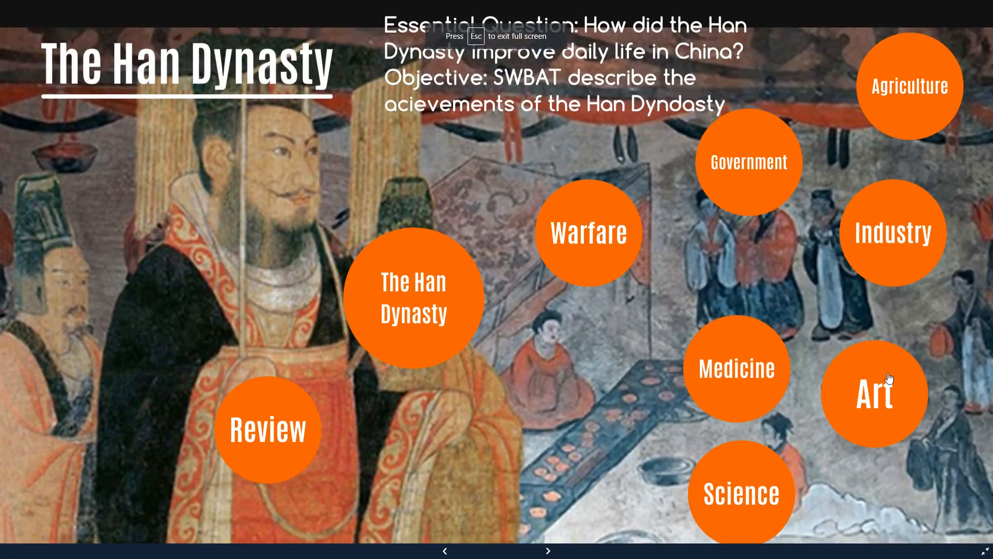
left_click(873, 393)
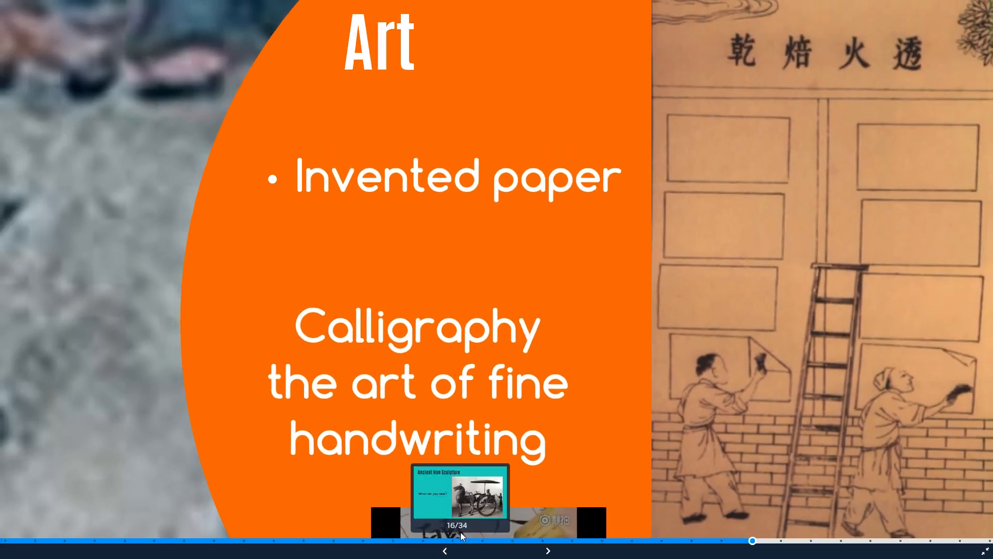
left_click(444, 549)
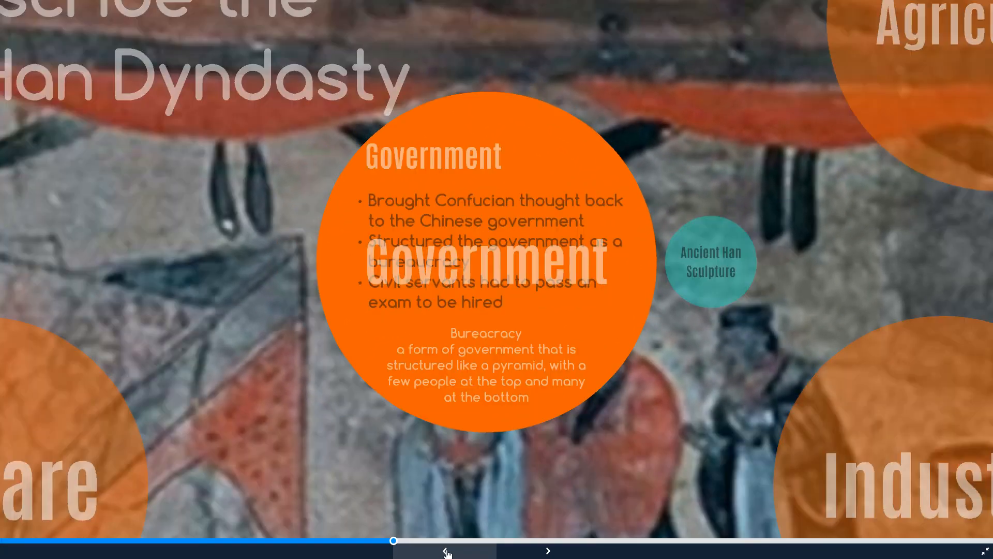
Step: Go back to the topic overview and navigate toward the Chinese calligraphy video slide
left_click(444, 549)
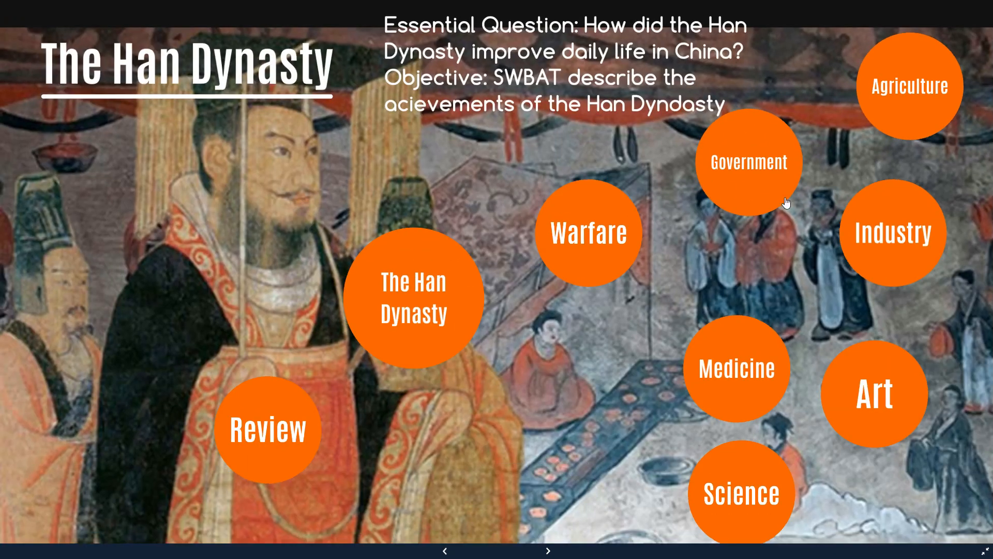
left_click(893, 232)
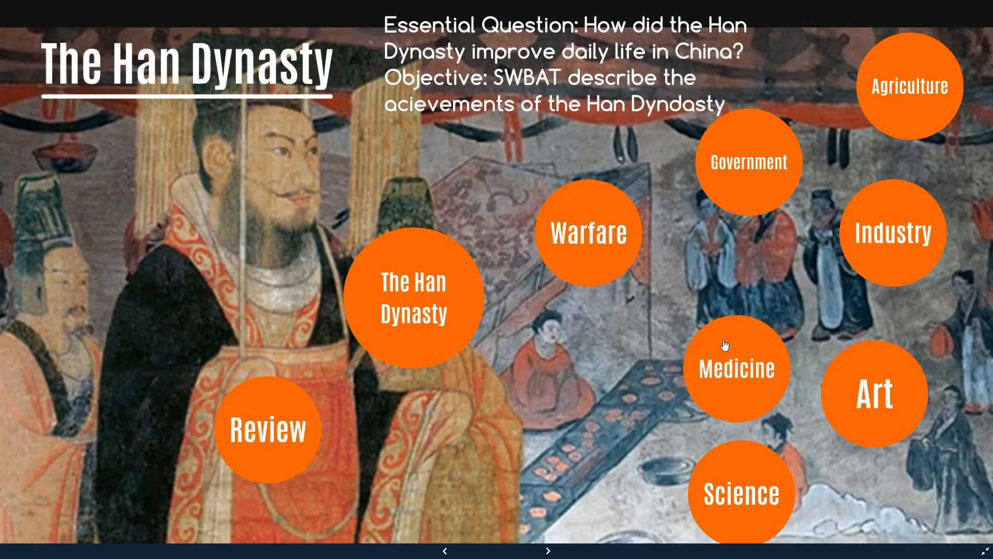
mouse_move(746, 353)
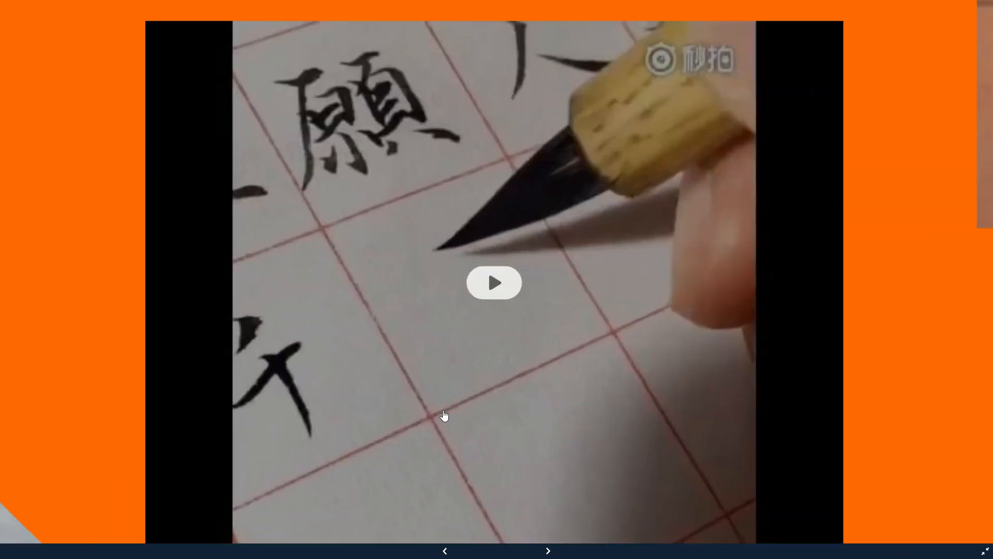
Step: Play and stop the embedded calligraphy video, then step past the Art slide back to the title overview
left_click(494, 283)
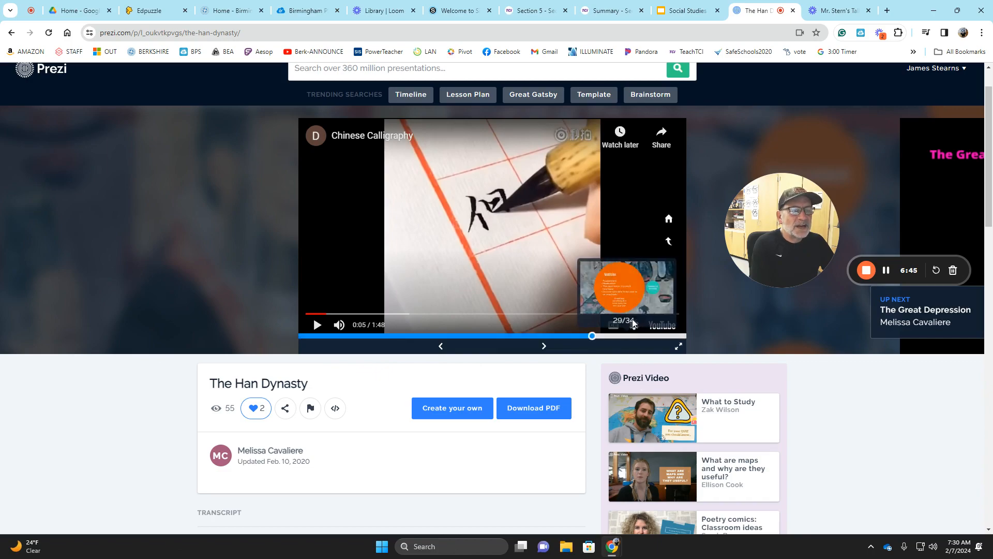
left_click(678, 346)
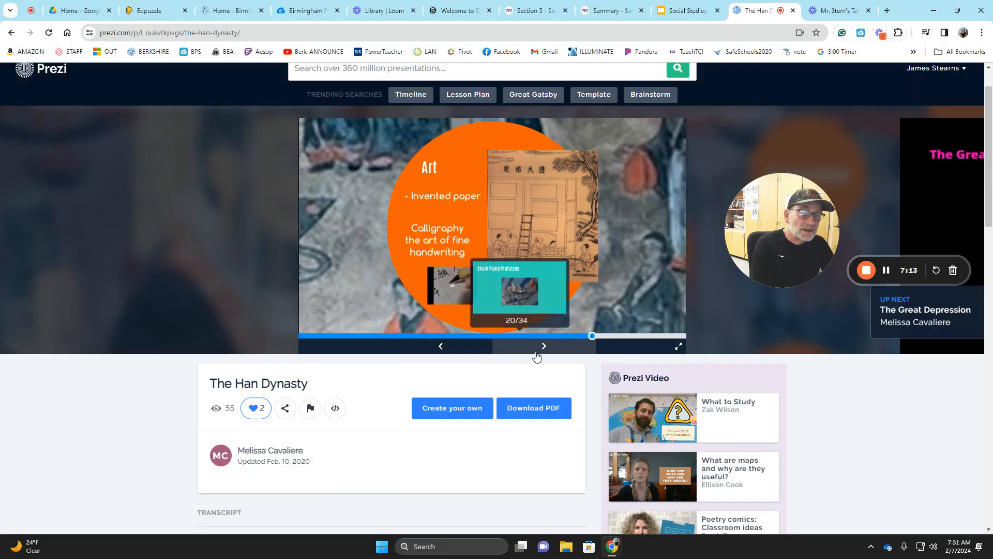
left_click(544, 346)
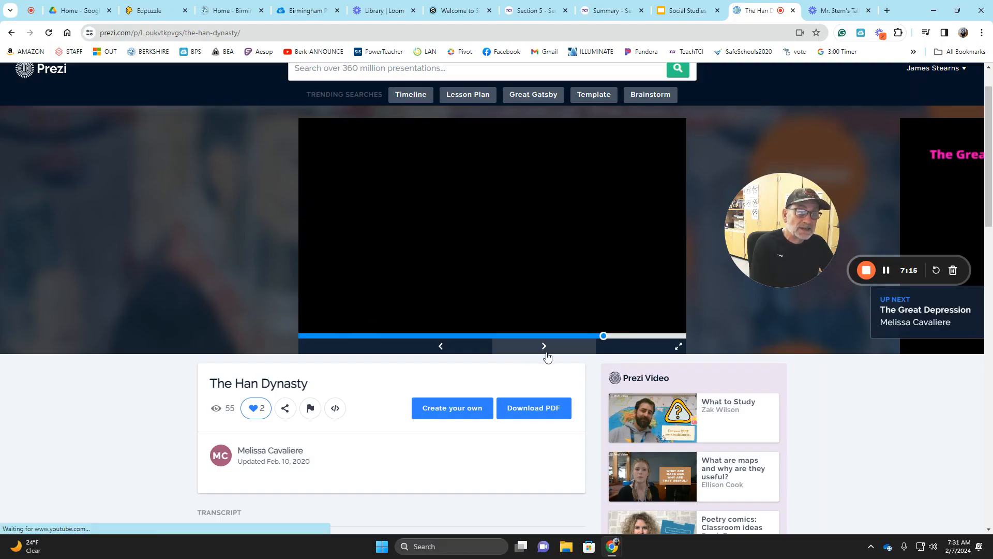
left_click(492, 226)
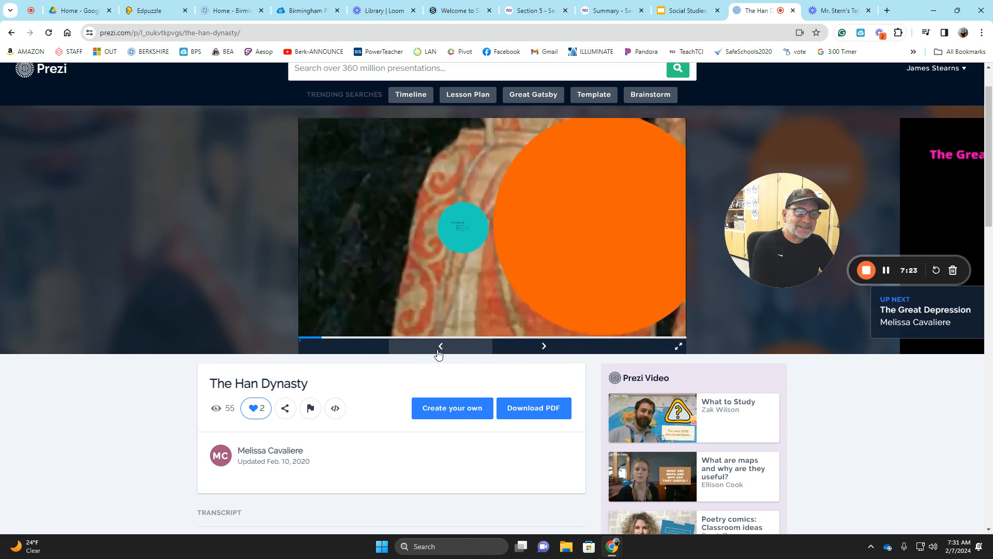
left_click(543, 345)
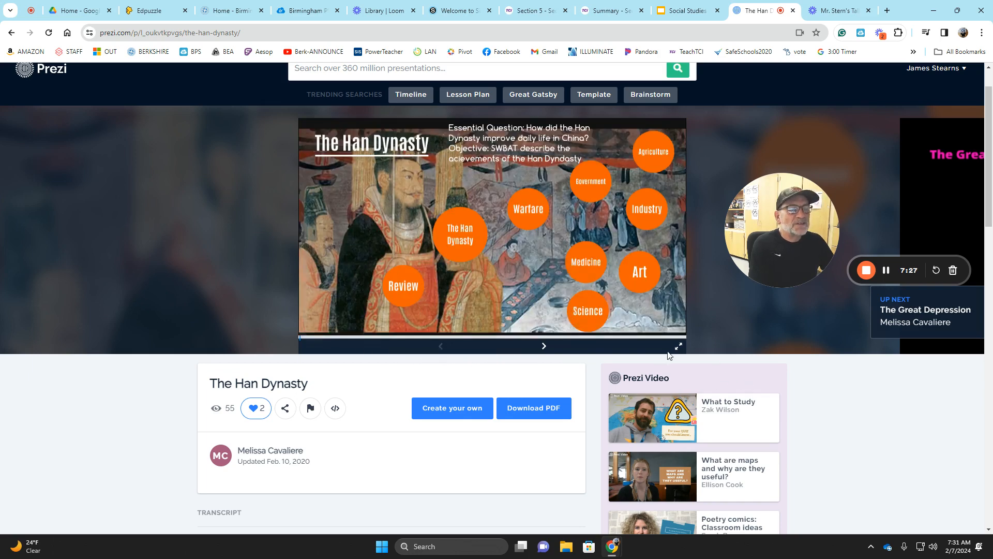
left_click(677, 346)
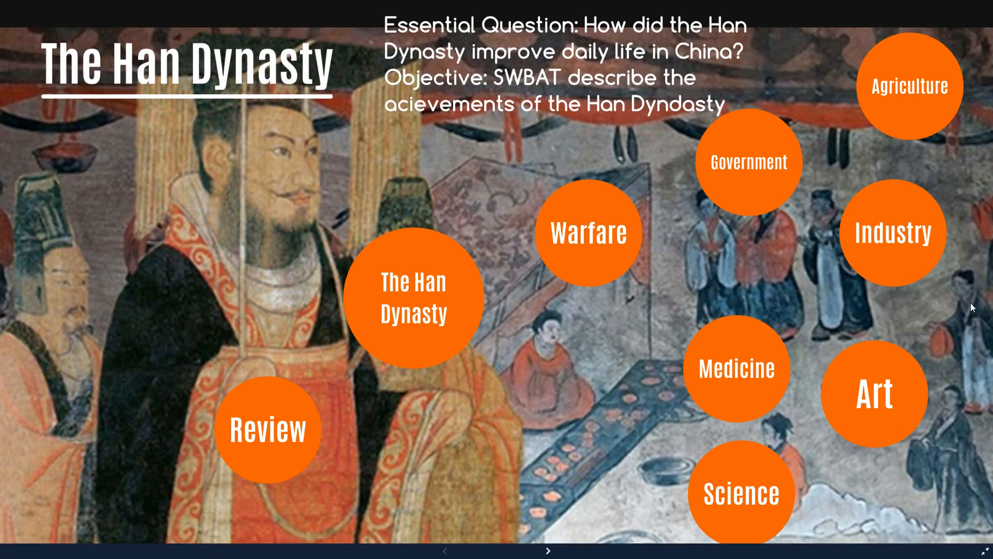
mouse_move(627, 189)
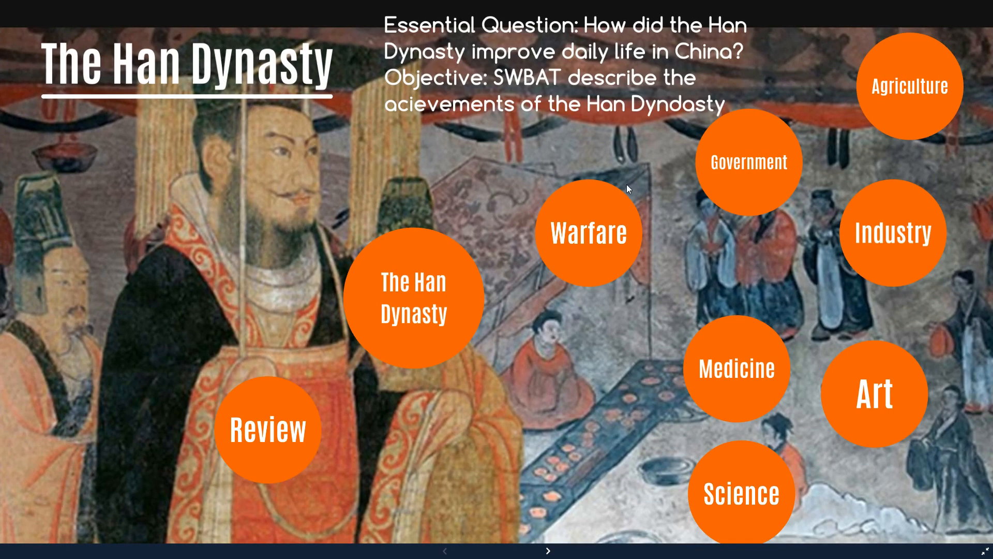
mouse_move(881, 366)
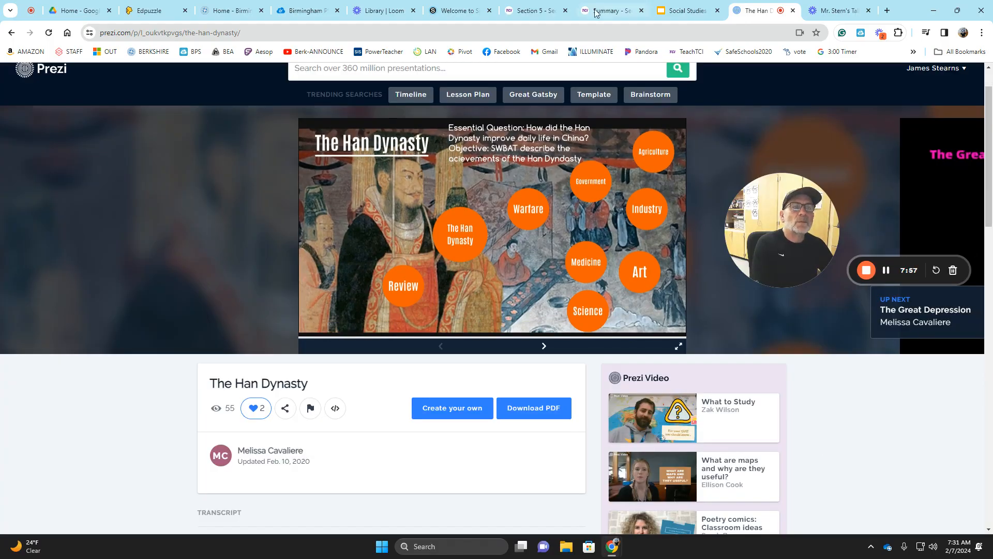
Step: Switch back to the TCI Han Dynasty Summary page
left_click(607, 11)
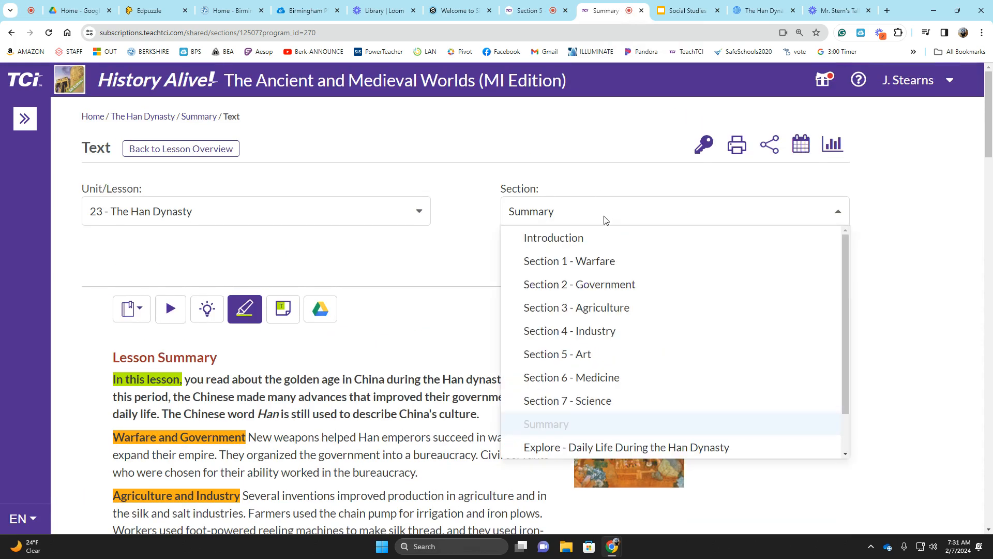
mouse_move(576, 307)
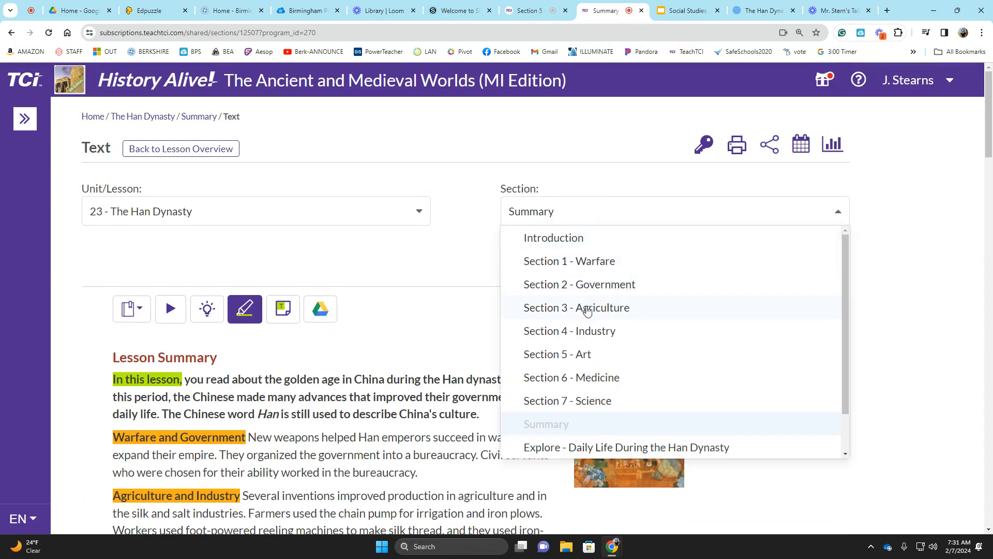
mouse_move(592, 376)
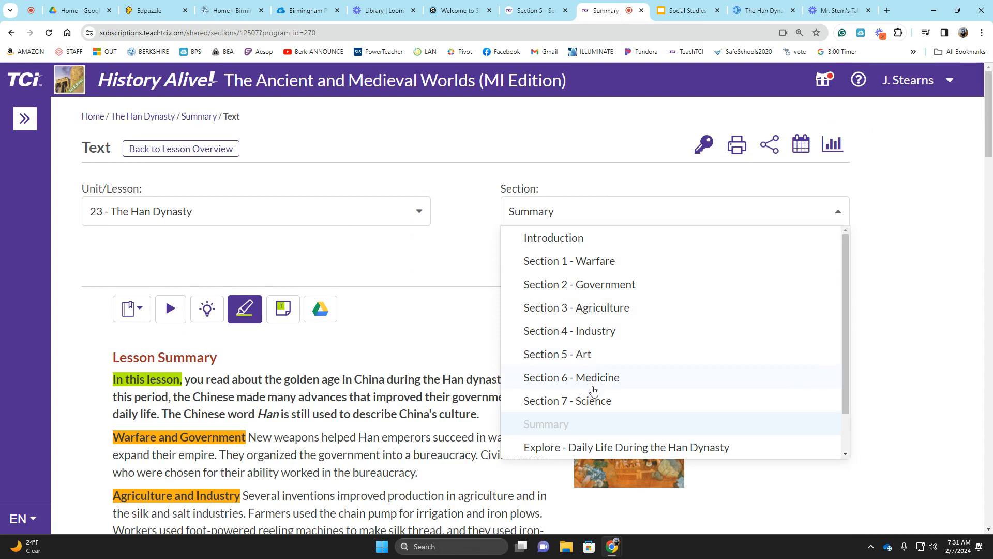
mouse_move(586, 289)
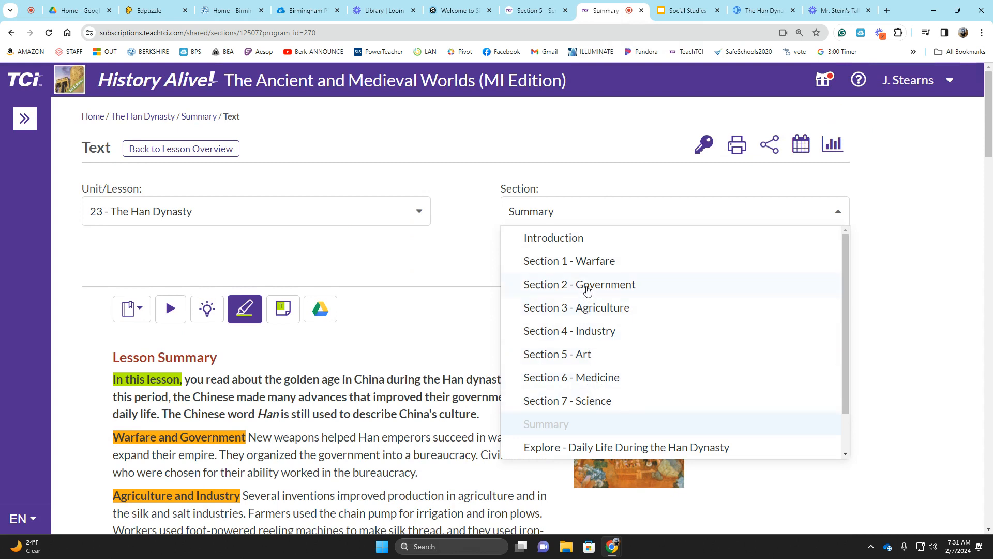
mouse_move(589, 335)
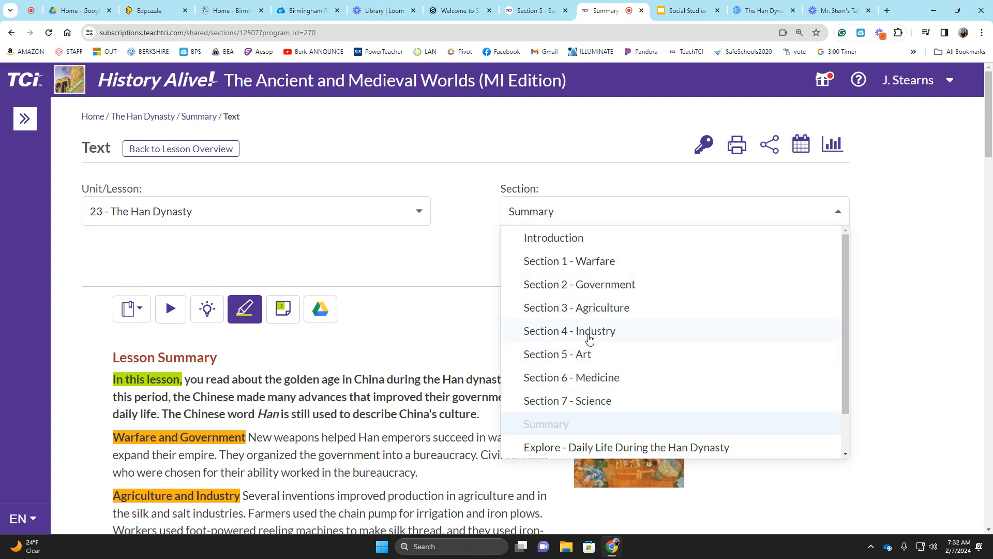
mouse_move(598, 399)
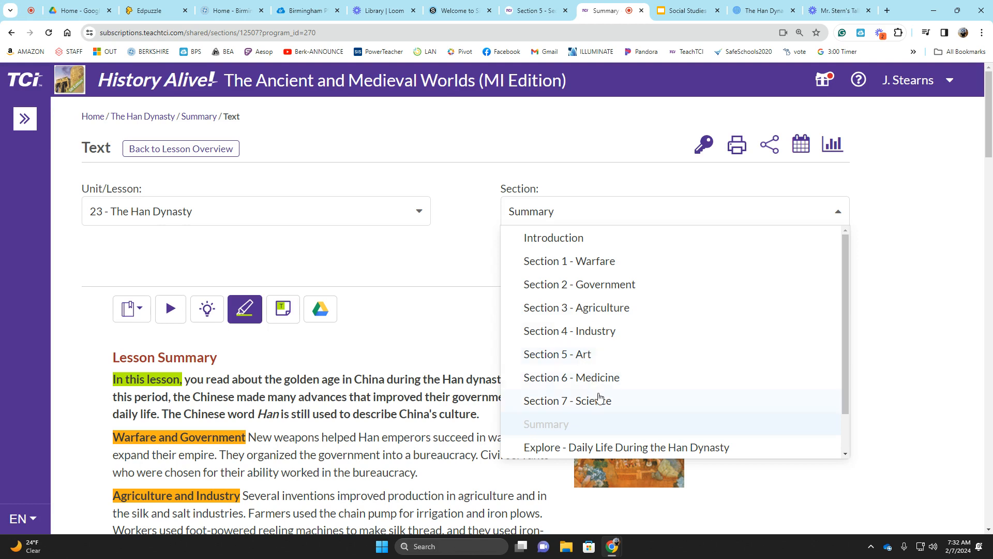
mouse_move(585, 436)
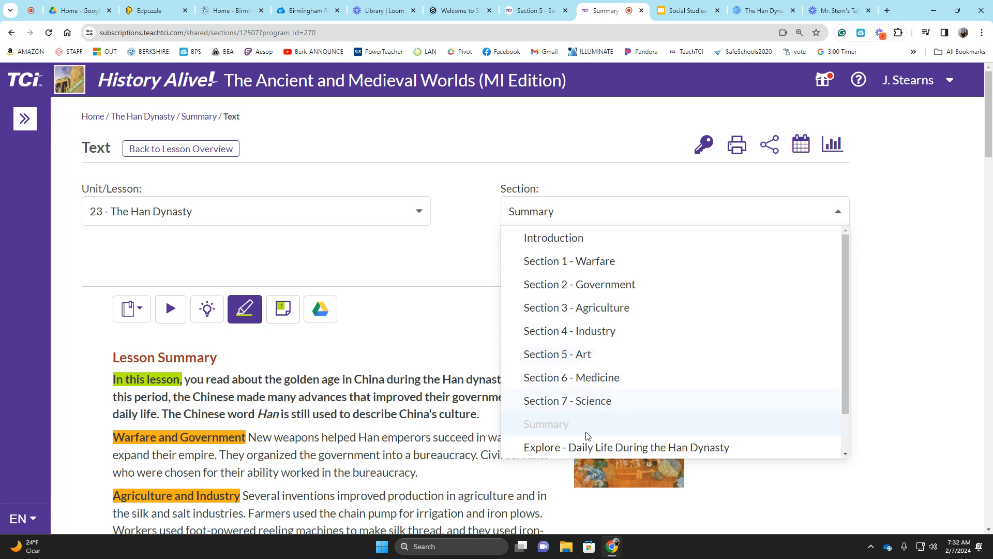
mouse_move(586, 435)
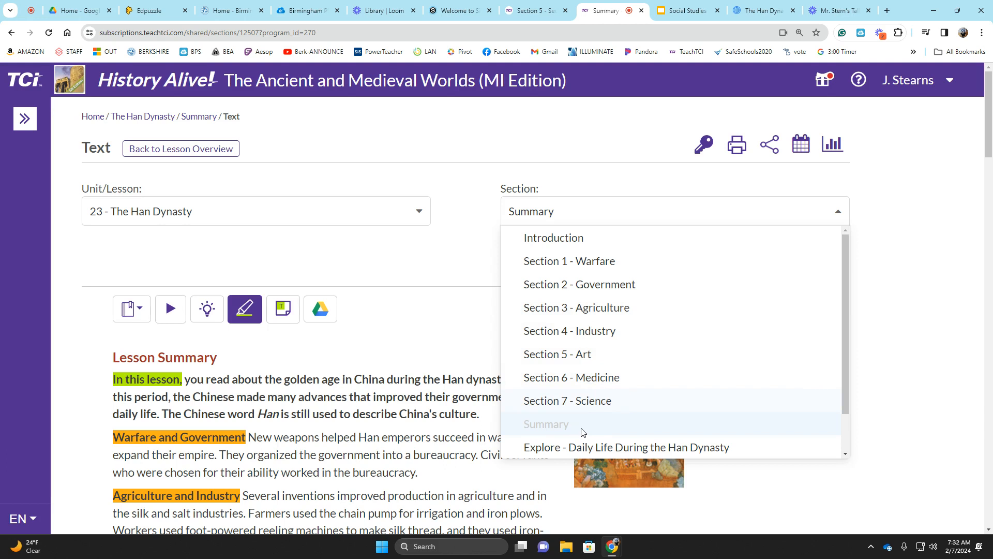
mouse_move(605, 397)
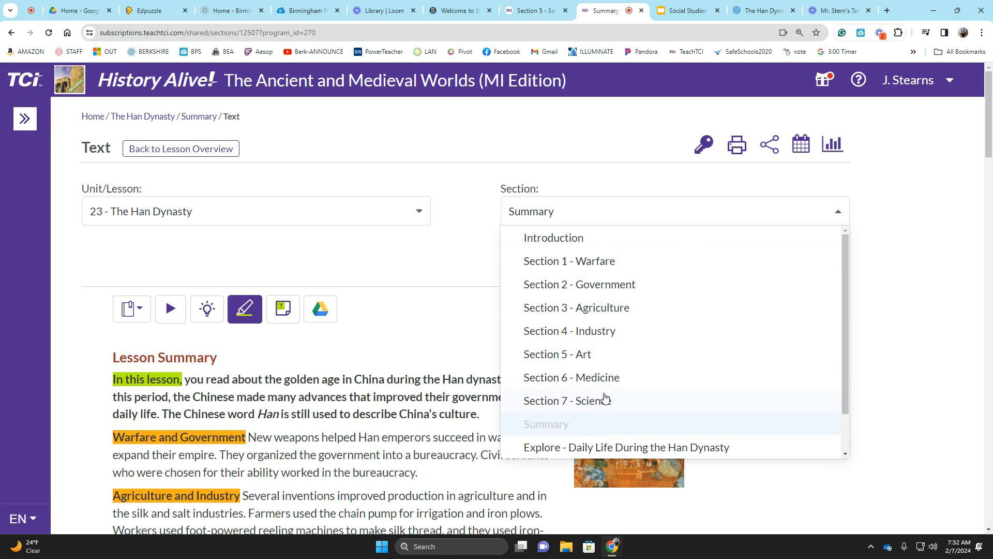
mouse_move(684, 370)
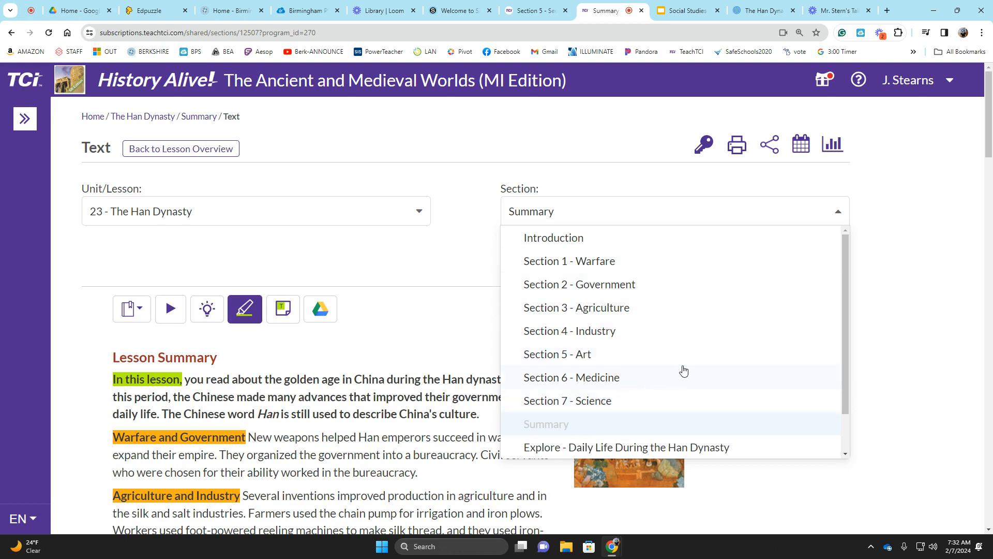
mouse_move(765, 317)
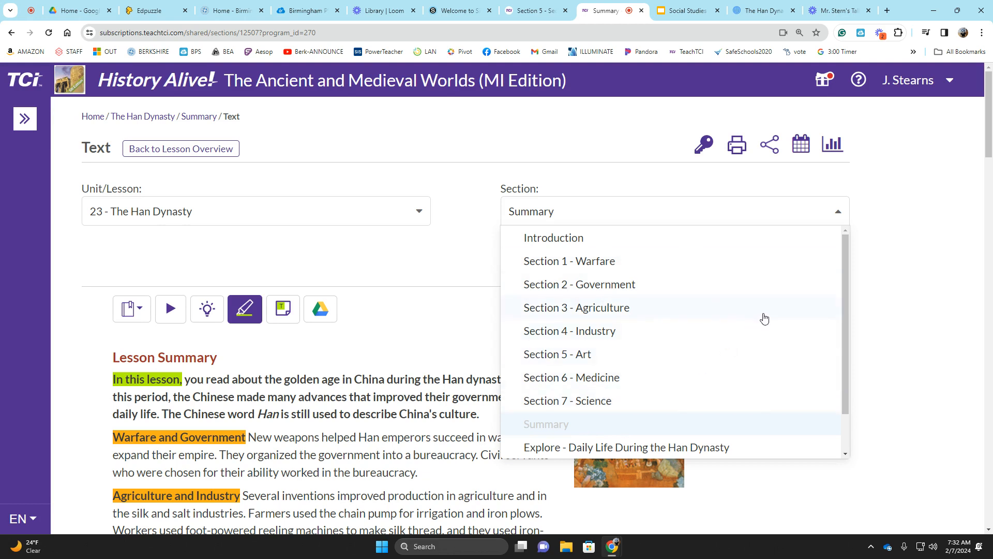